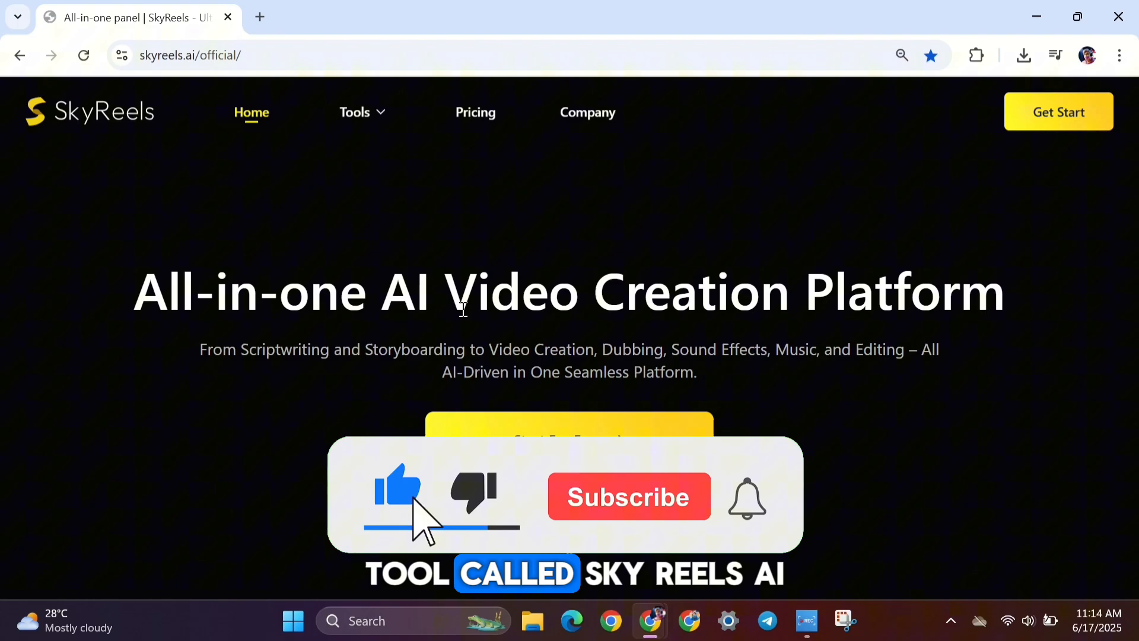
Step: Scroll the homepage through the Create IP Shorts, Lip Sync and video generator sections
left_click(628, 496)
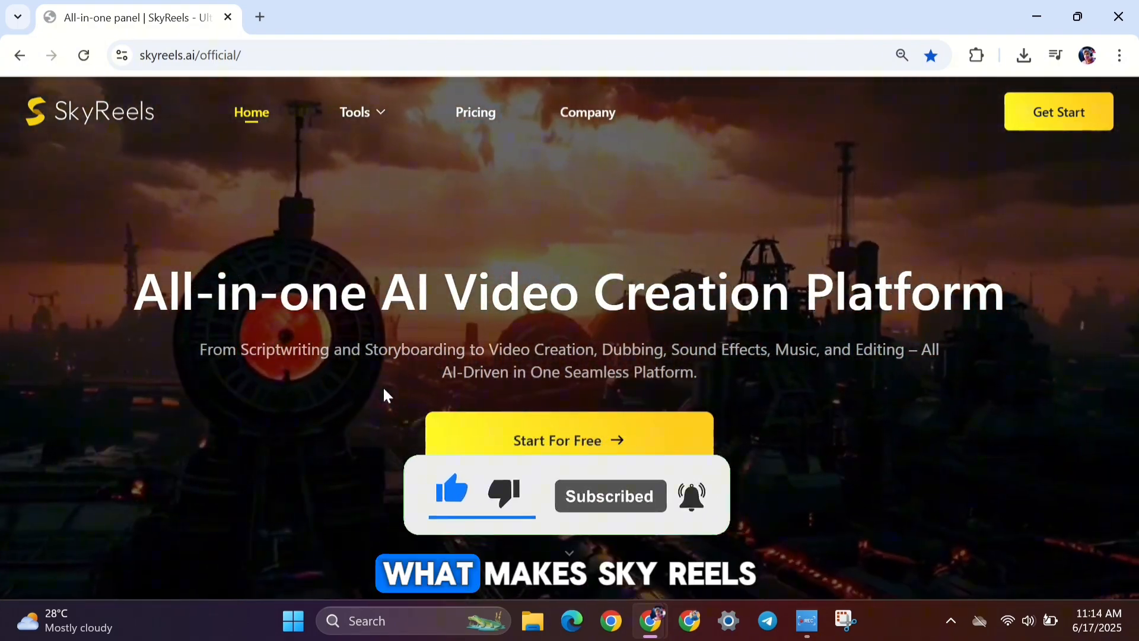
scroll("down", 3)
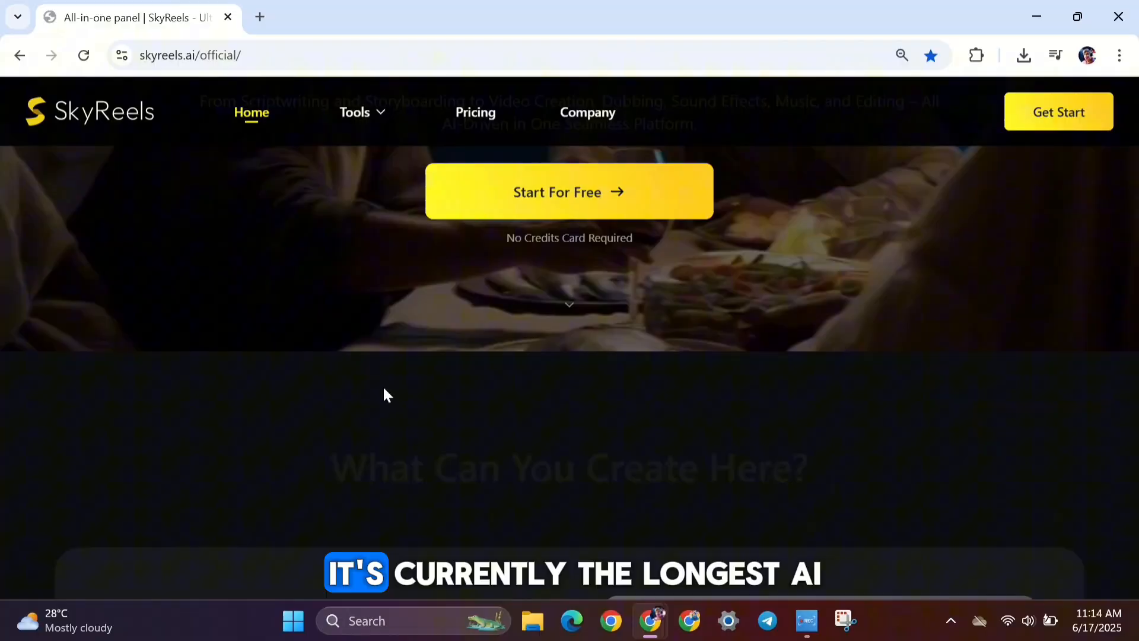
scroll("down", 3)
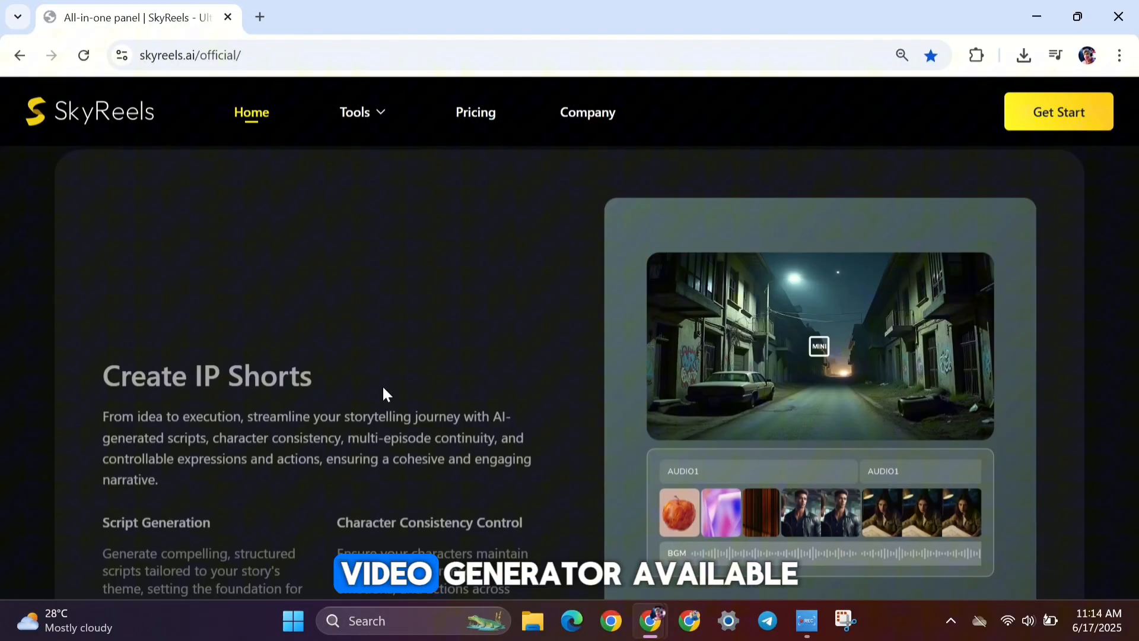
scroll("down", 3)
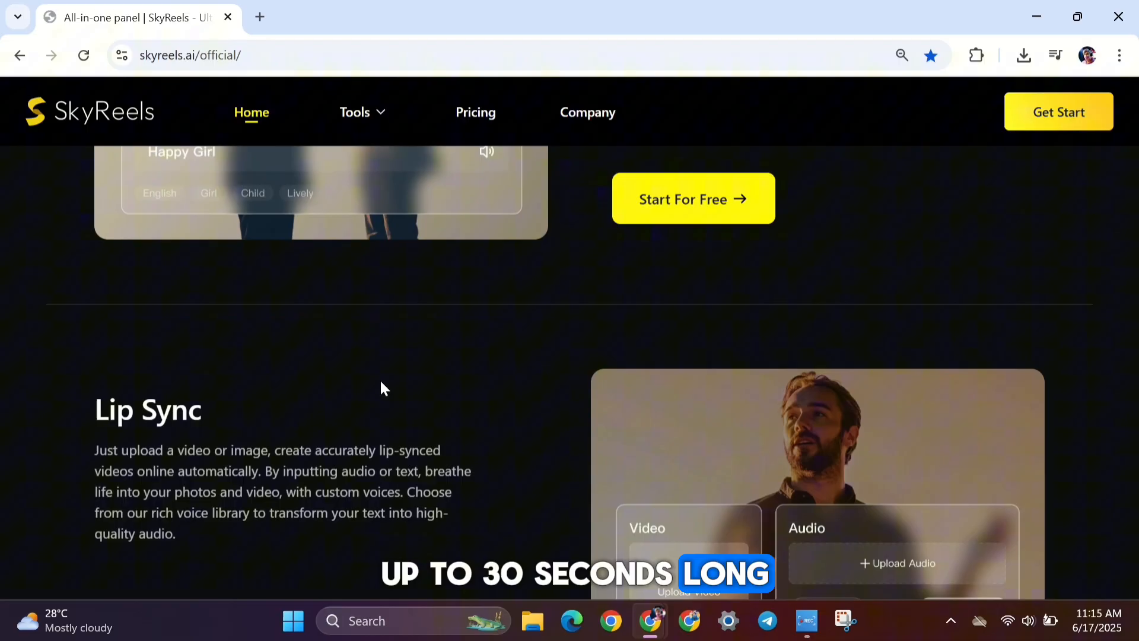
scroll("down", 3)
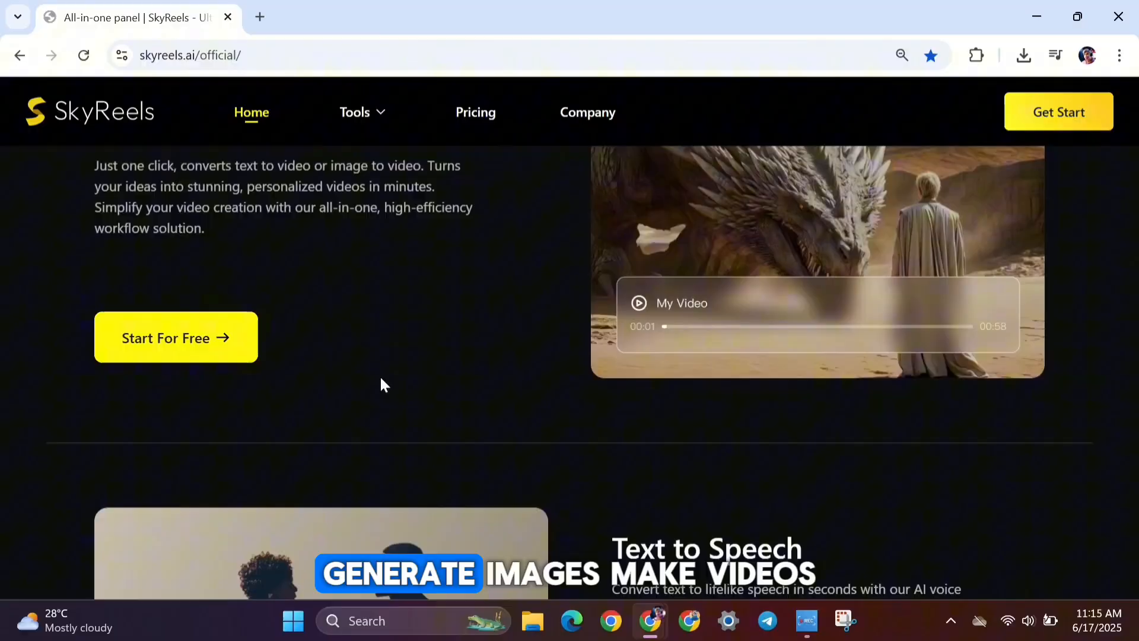
Step: Review the Tools menu, then sign up for free with a Google account
left_click(354, 112)
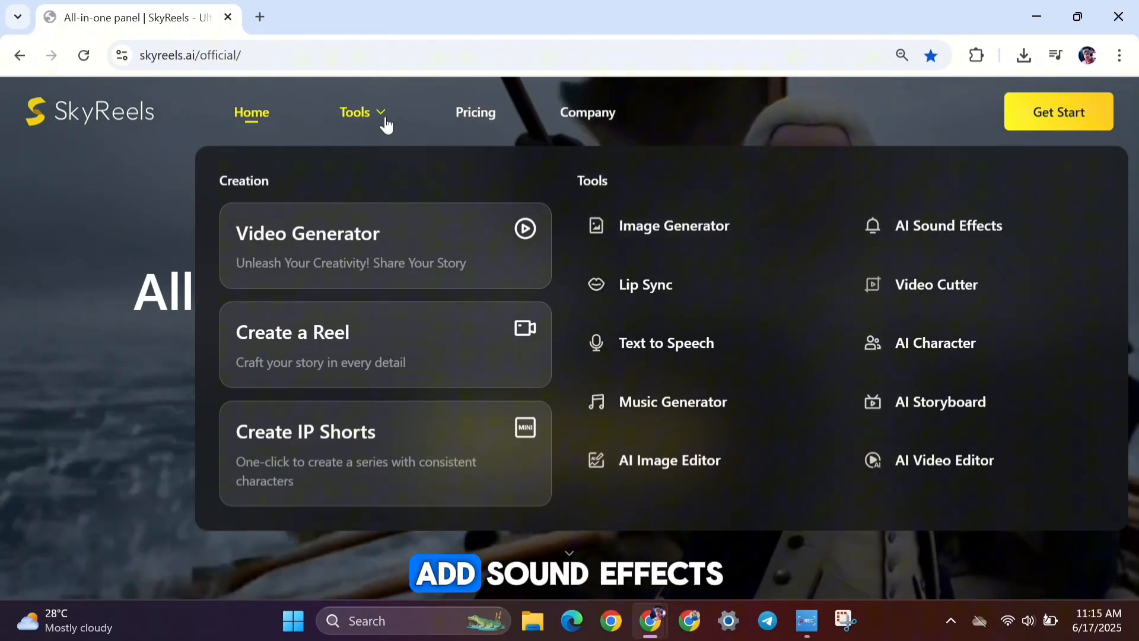
mouse_move(666, 343)
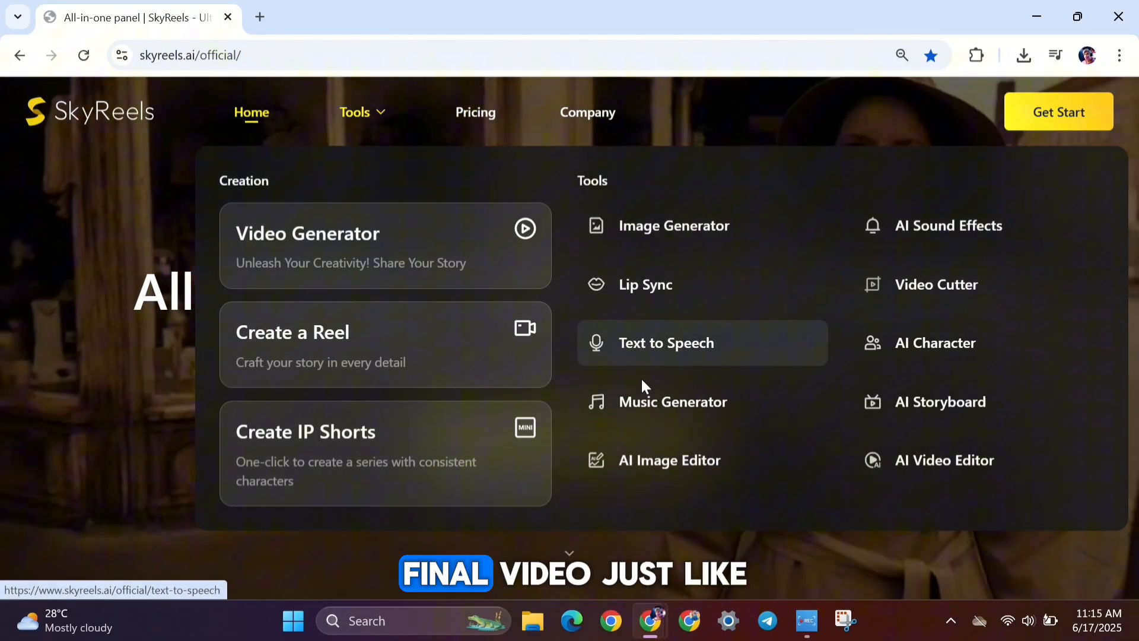
mouse_move(934, 343)
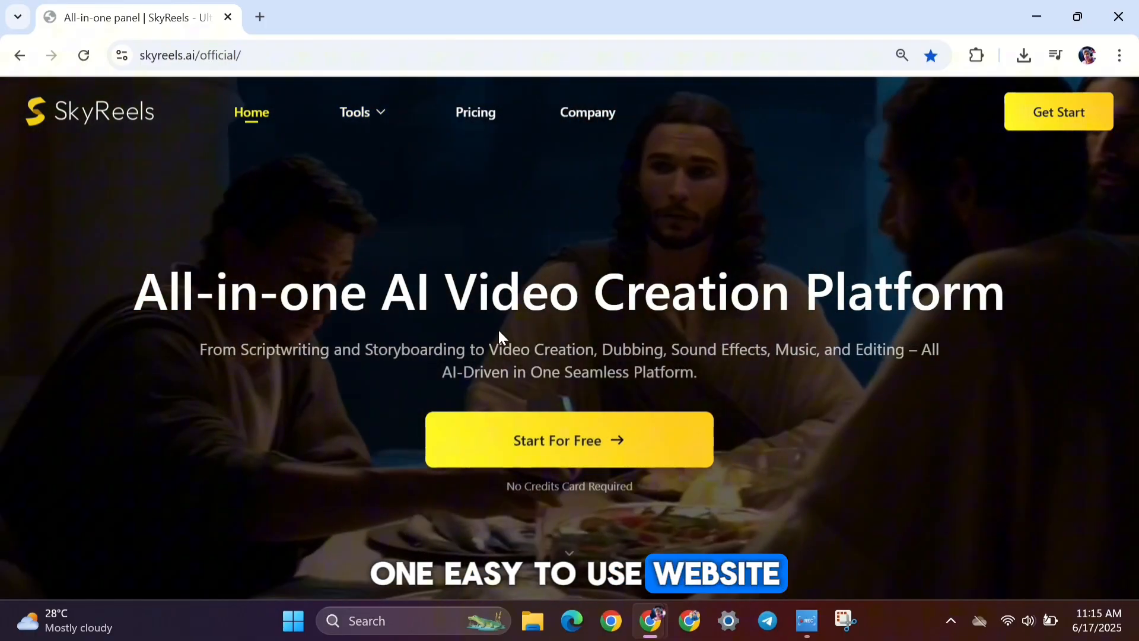
left_click(1058, 111)
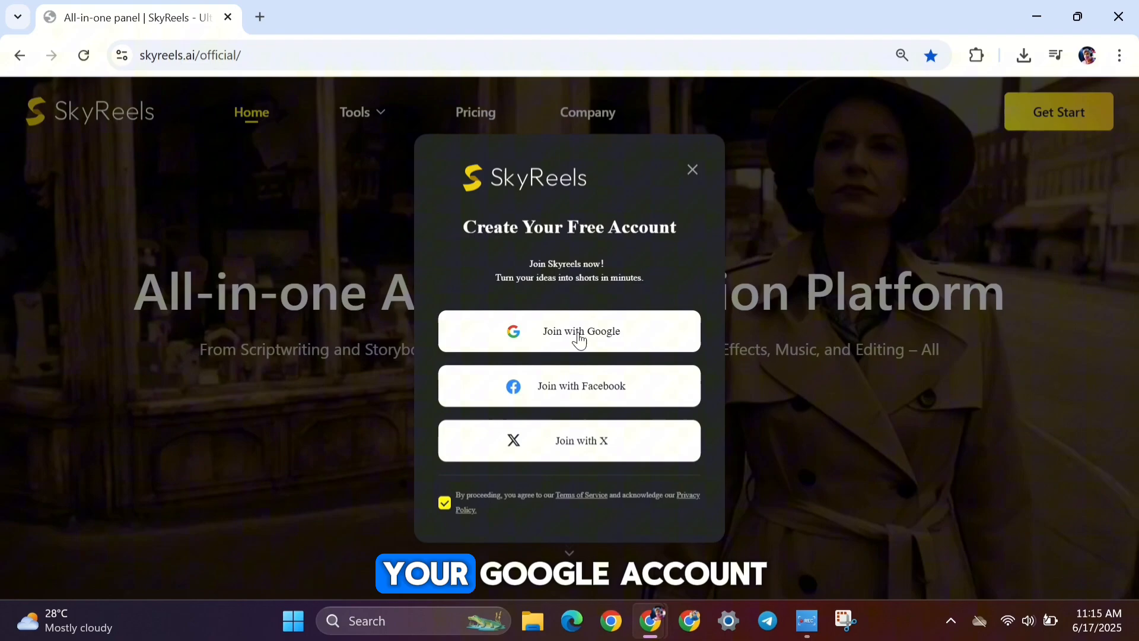
left_click(569, 331)
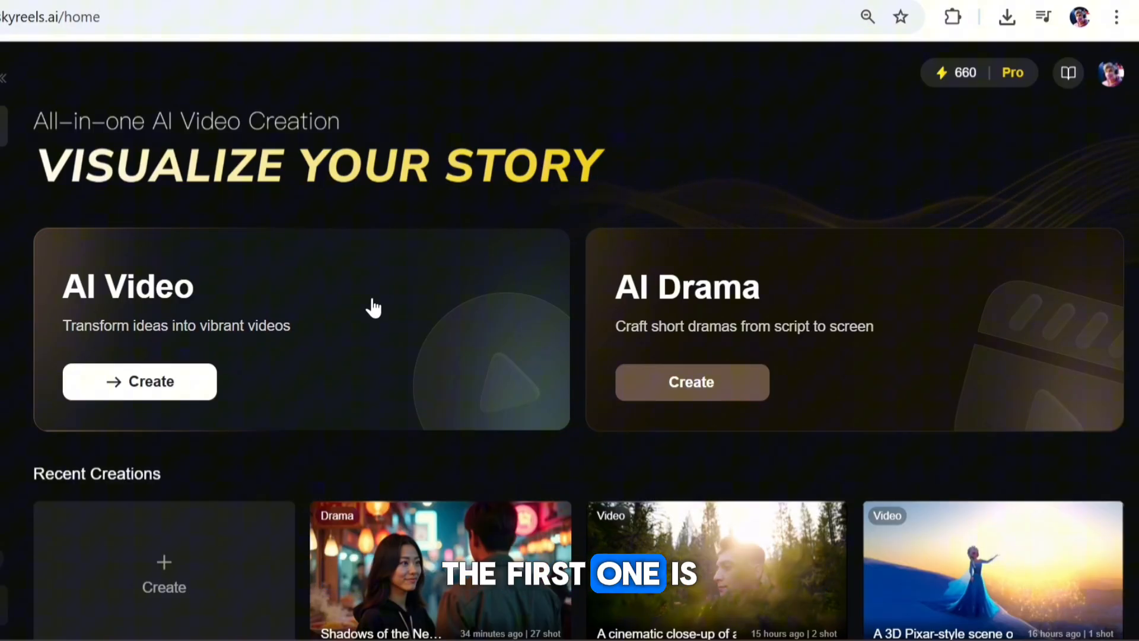
mouse_move(346, 319)
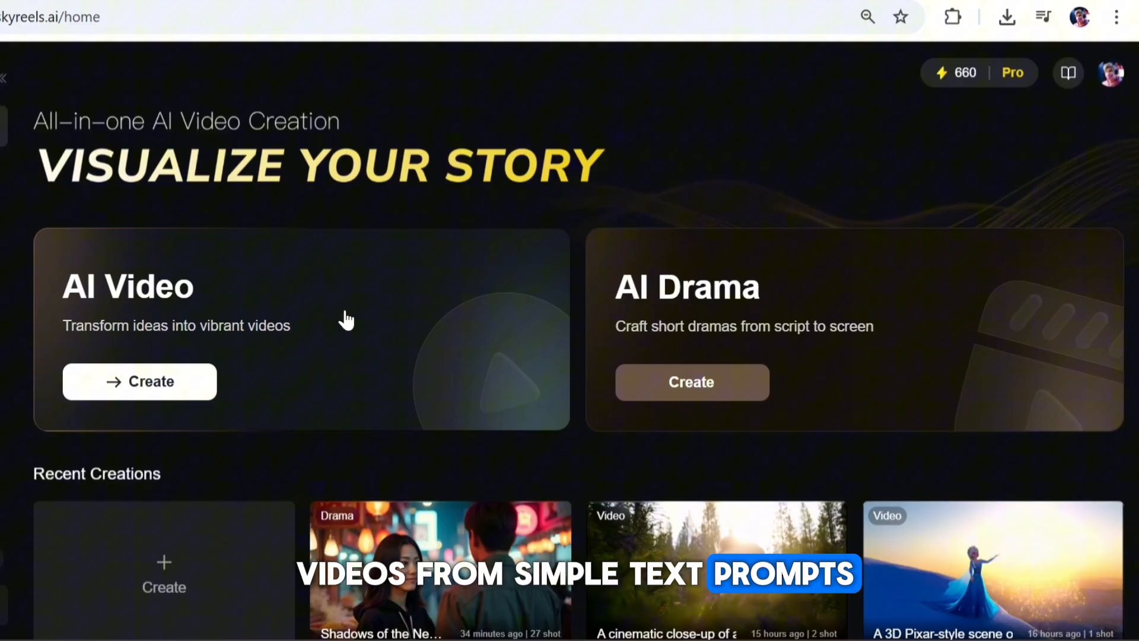
mouse_move(718, 304)
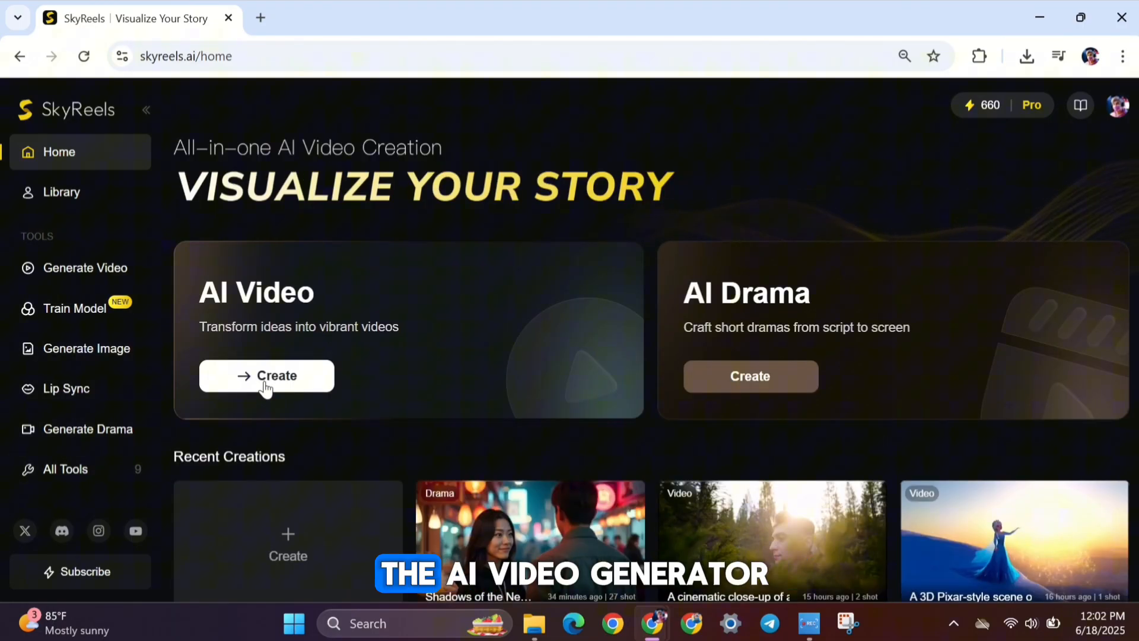
Step: Start an AI Video creation and browse trending effects like Shake Shake and Kiss Kiss
left_click(266, 375)
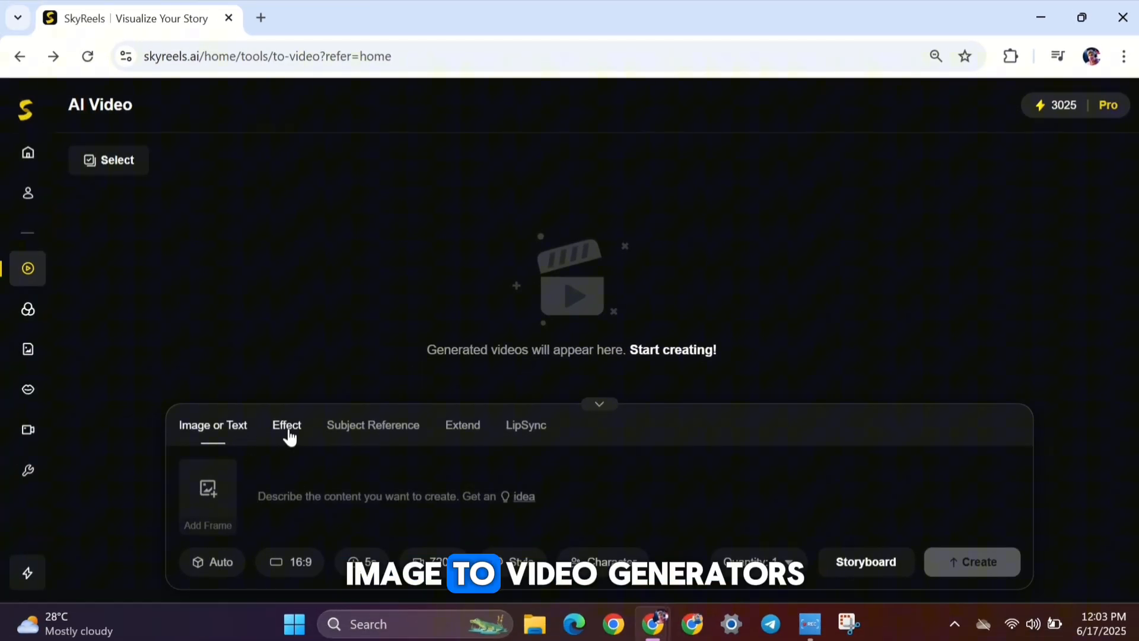
left_click(286, 424)
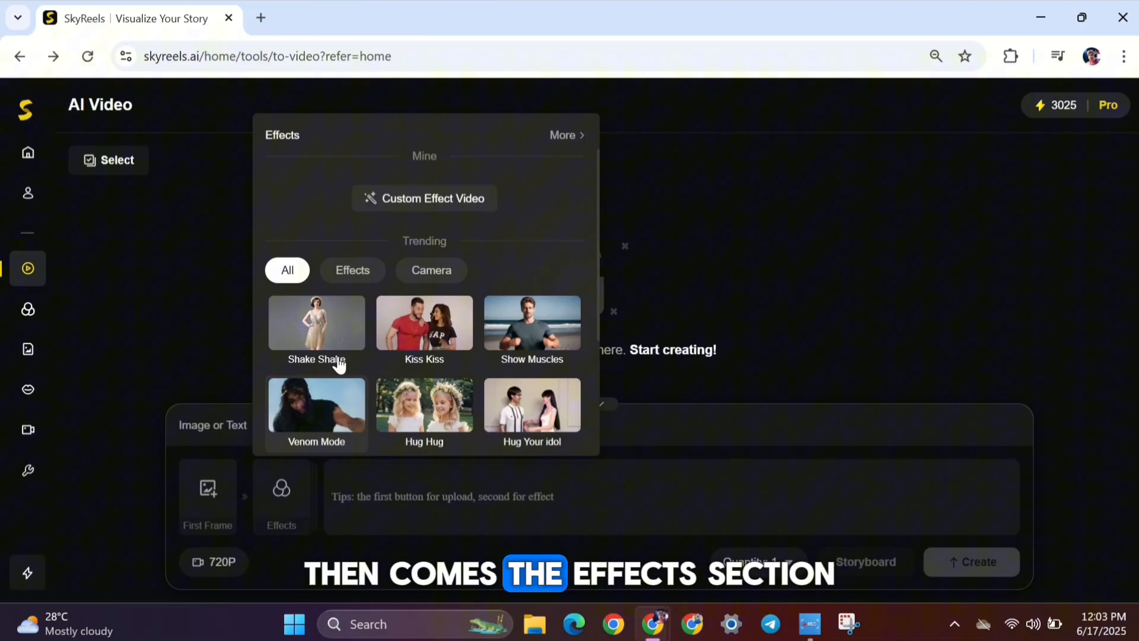
scroll("down", 3)
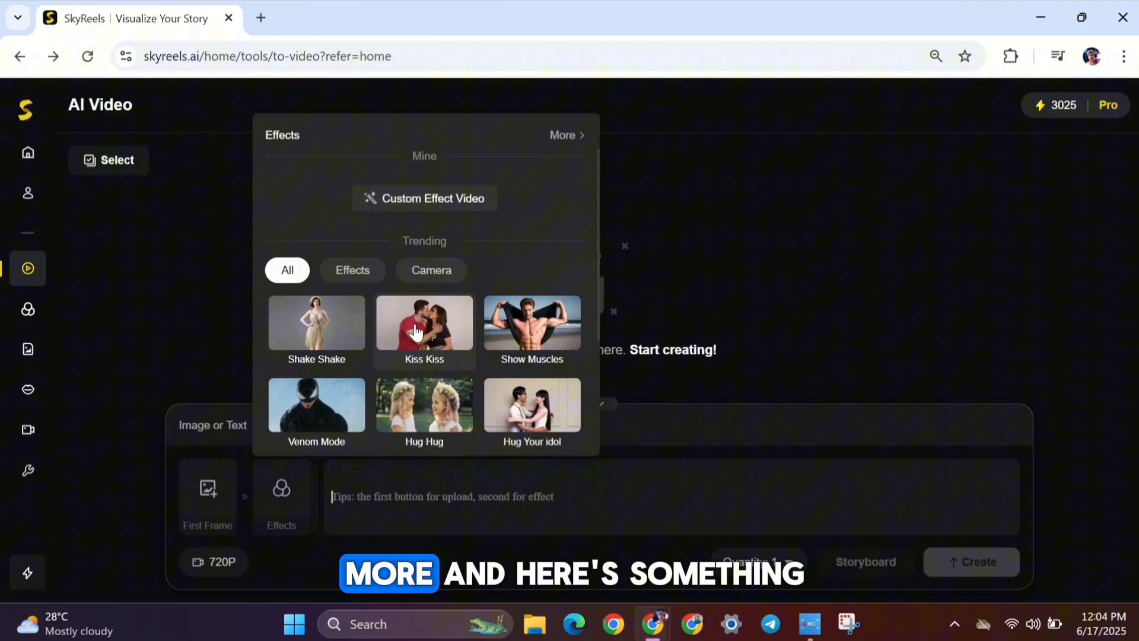
left_click(28, 308)
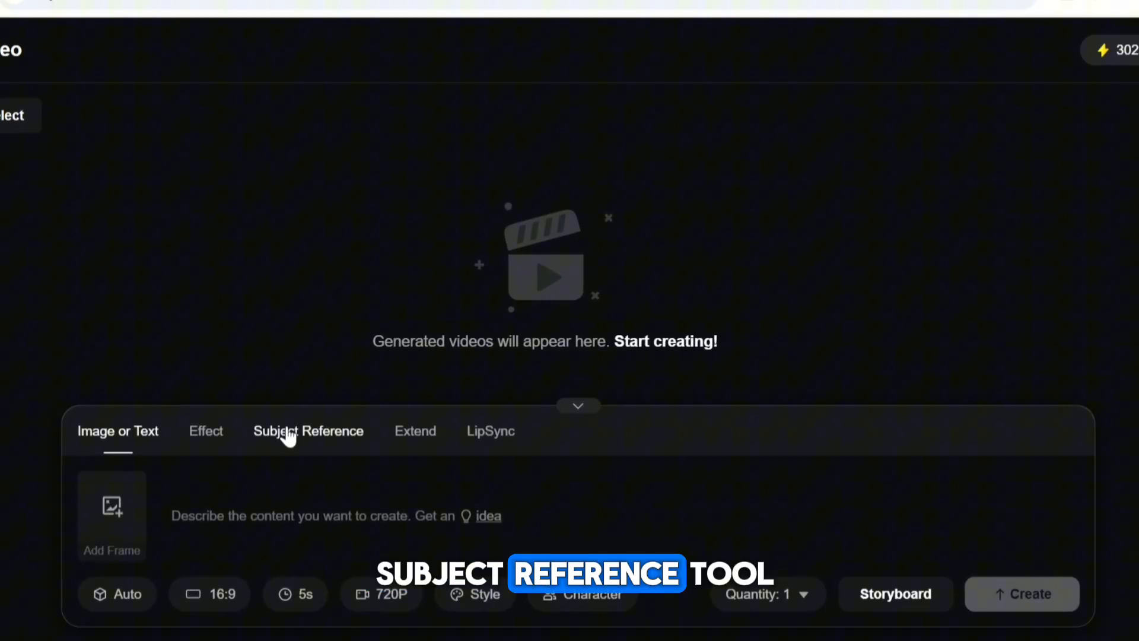
left_click(308, 430)
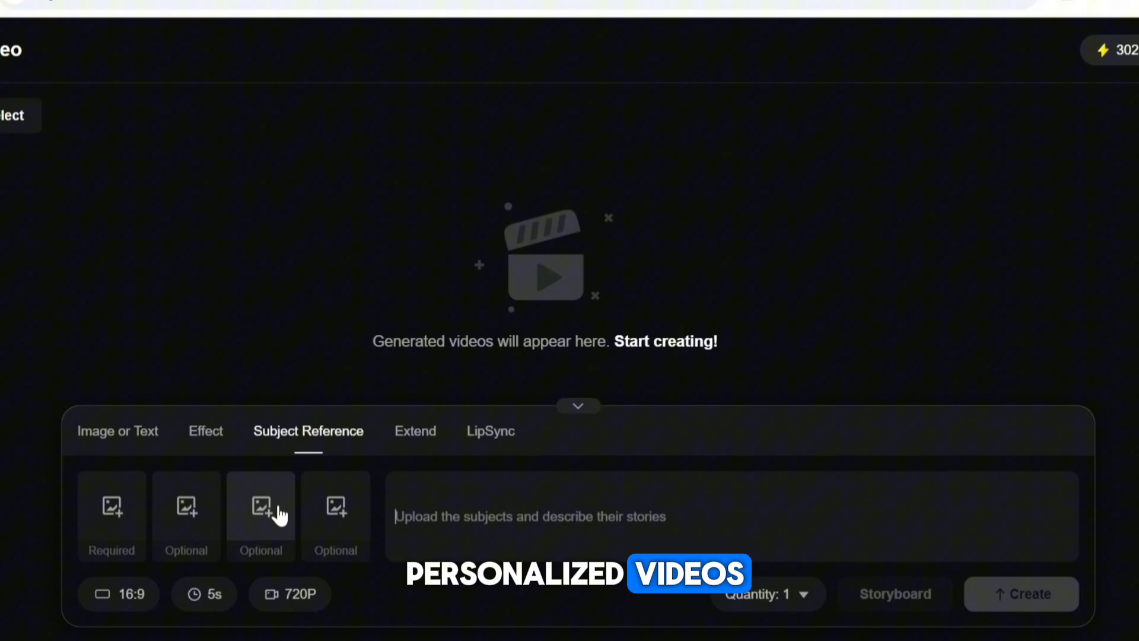
mouse_move(413, 469)
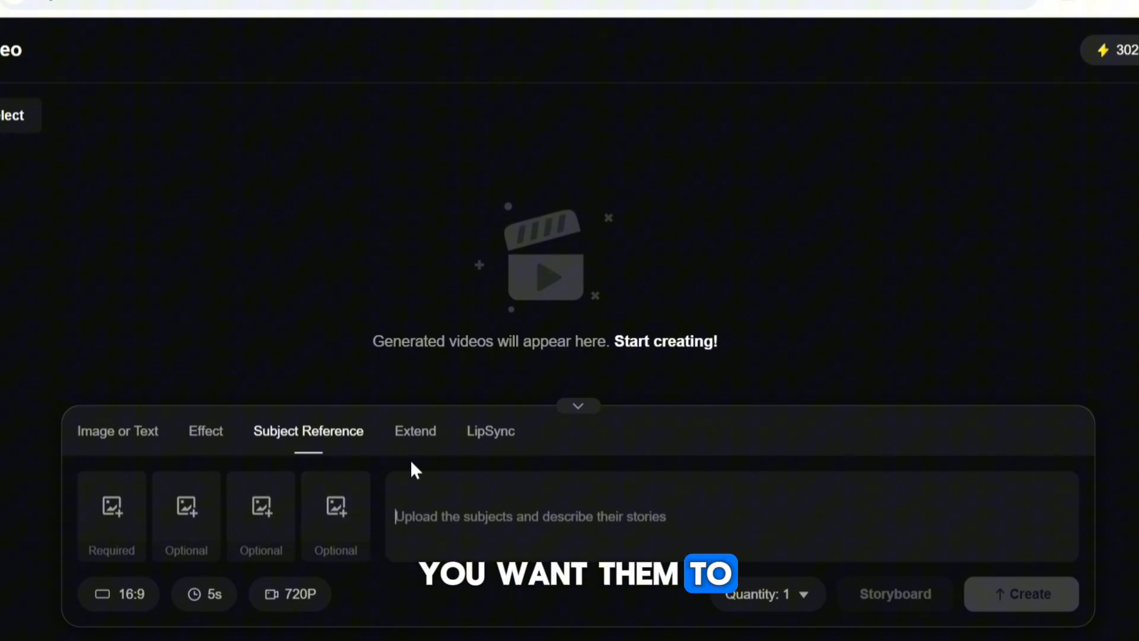
left_click(414, 430)
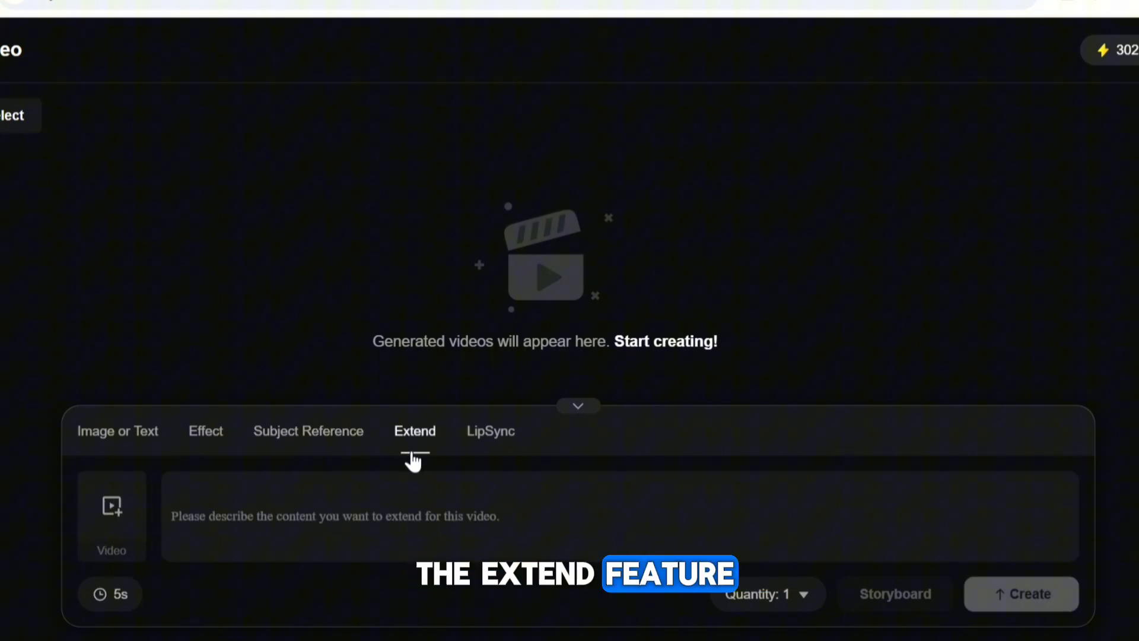
left_click(111, 506)
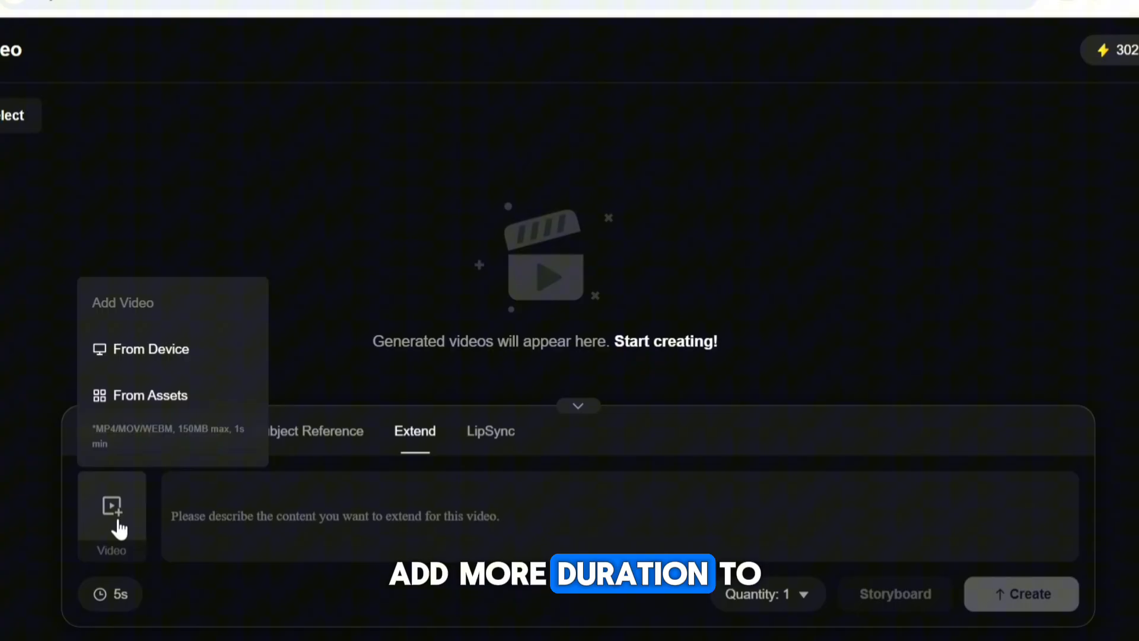
left_click(304, 515)
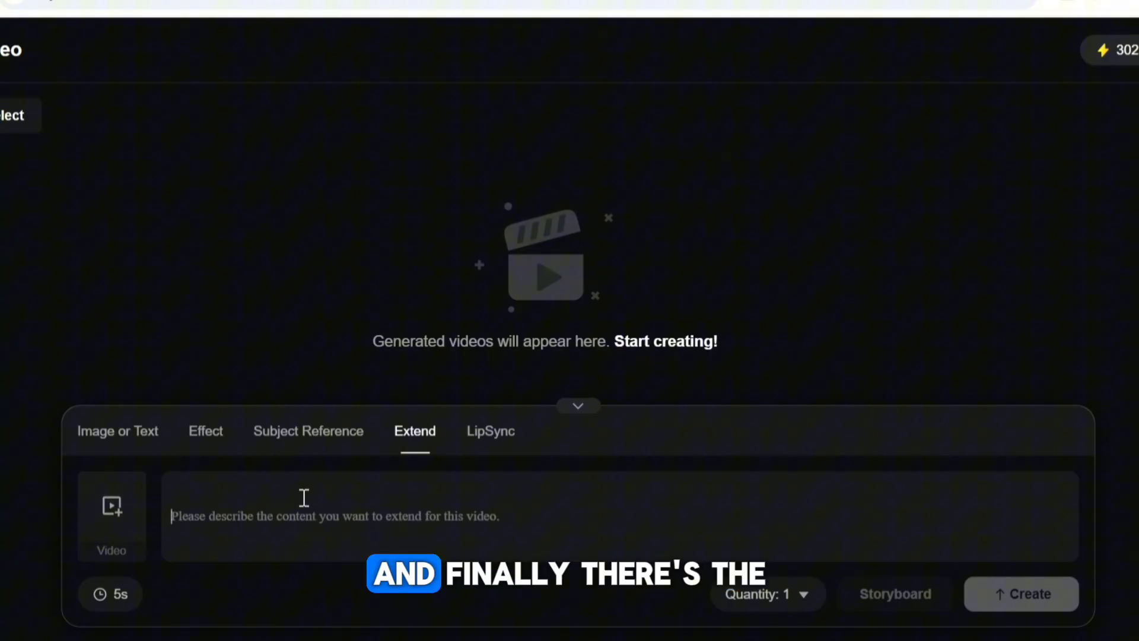
left_click(490, 430)
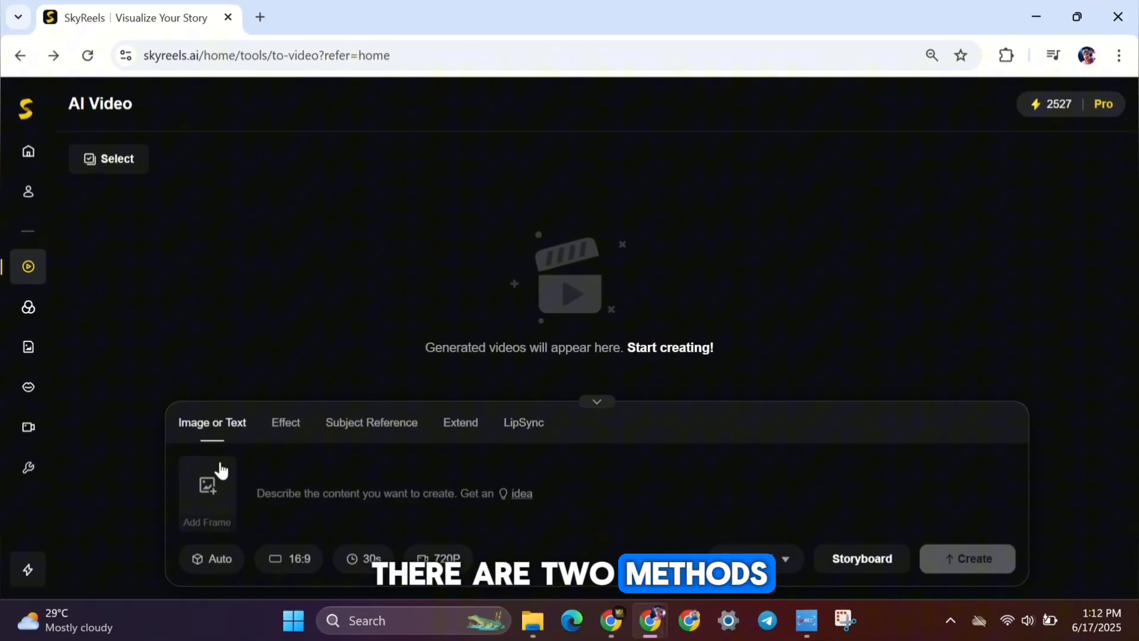
Step: Switch the frame image option to generating from multiple images at once
left_click(207, 492)
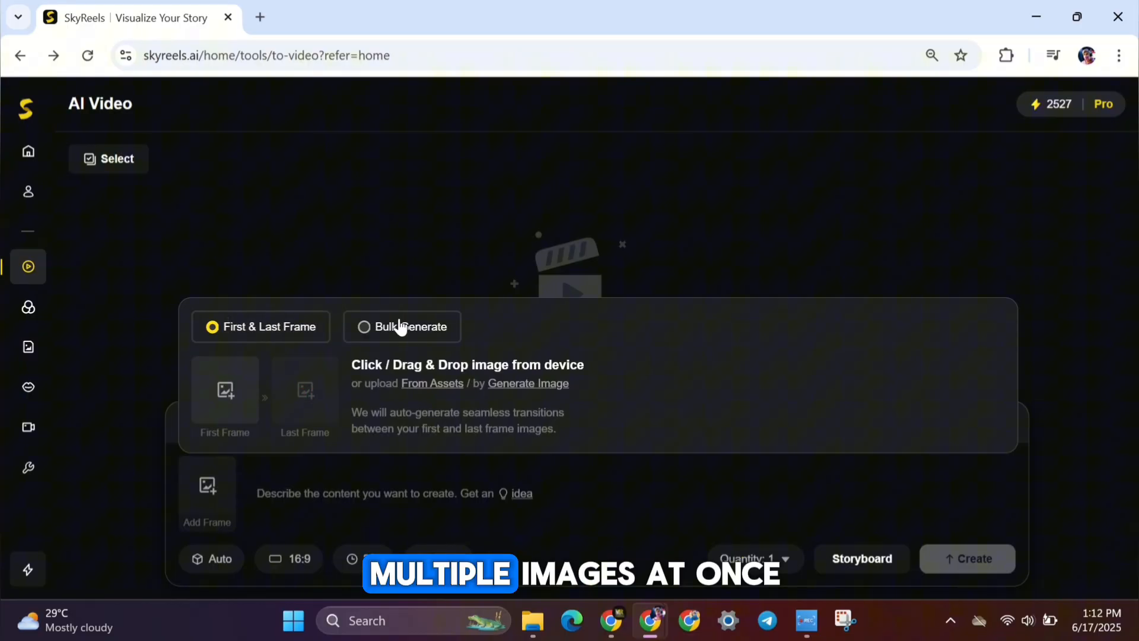
left_click(402, 327)
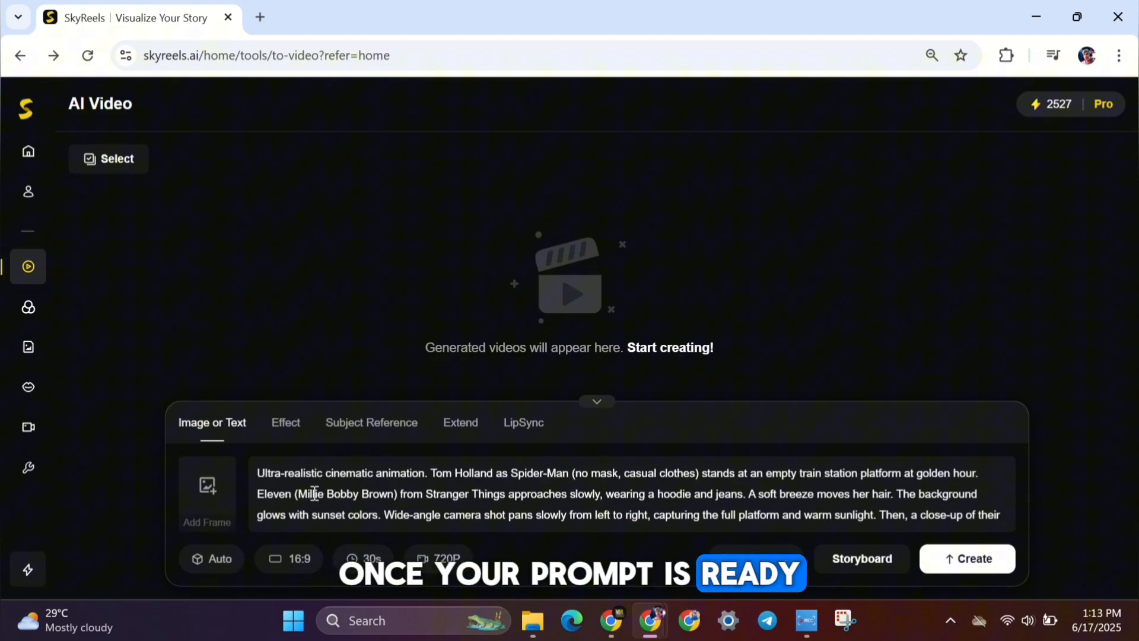
left_click(220, 558)
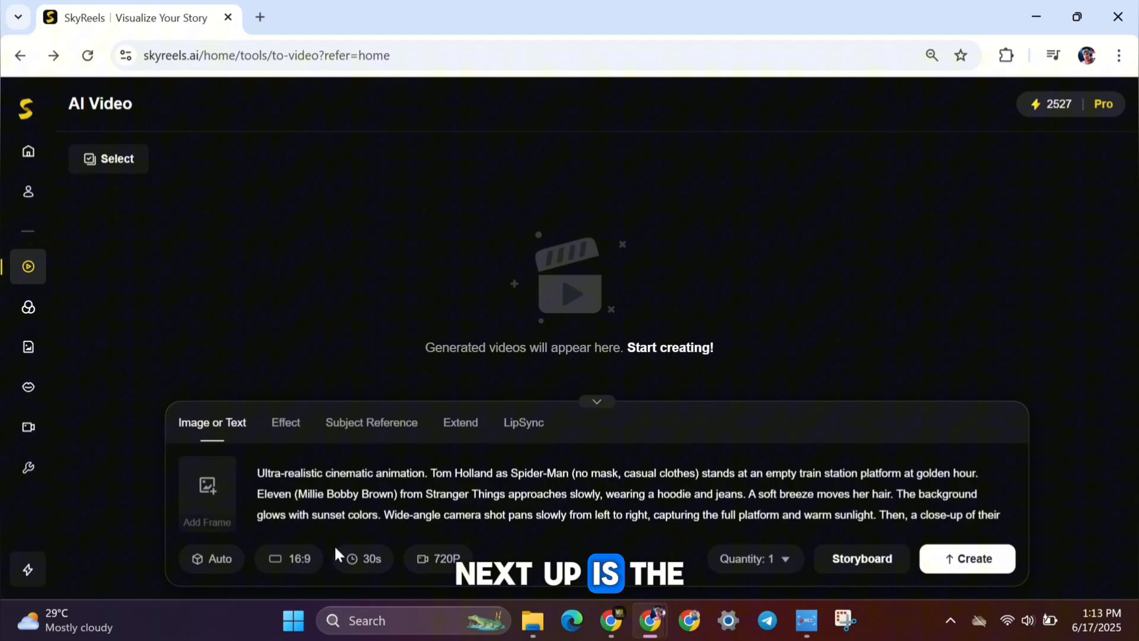
Step: Set the train-station scene video duration to 30 seconds
left_click(361, 558)
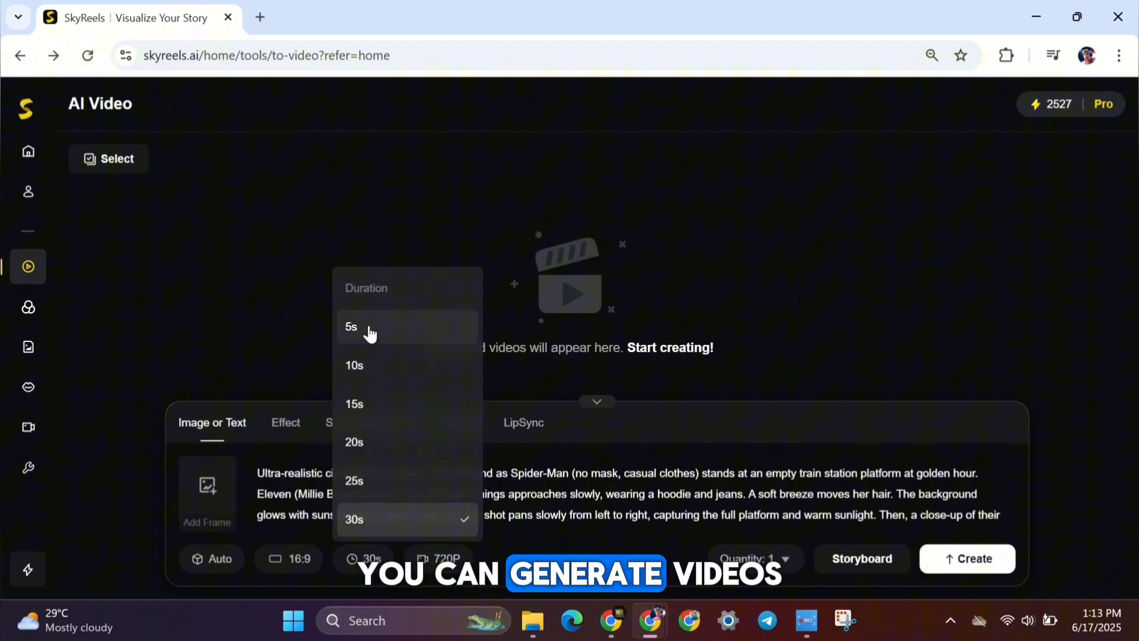
left_click(352, 326)
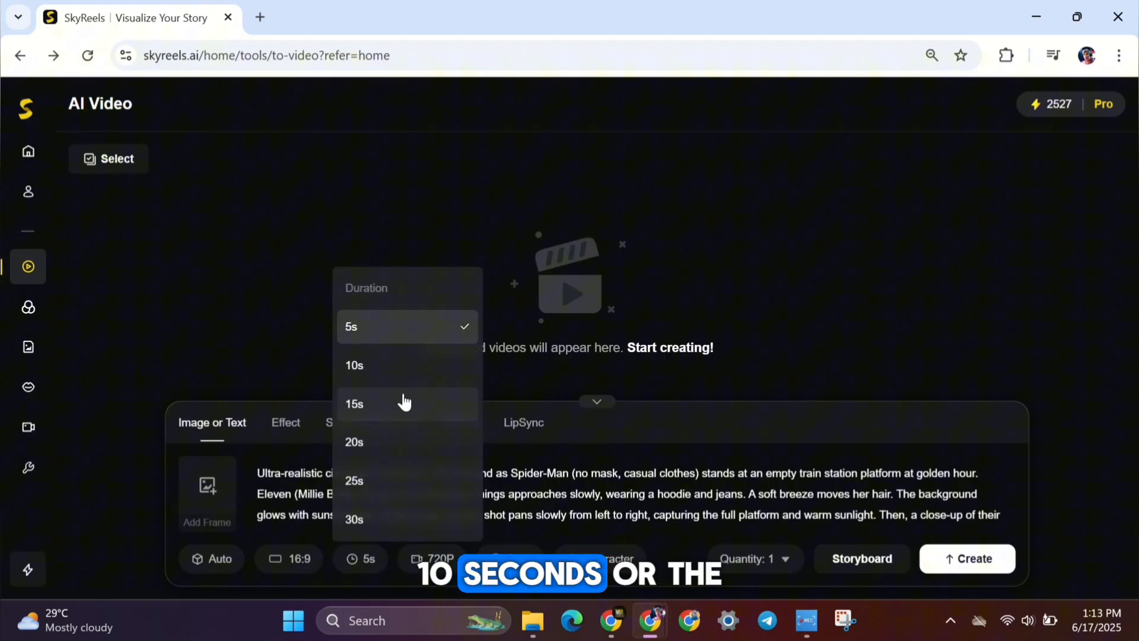
left_click(353, 518)
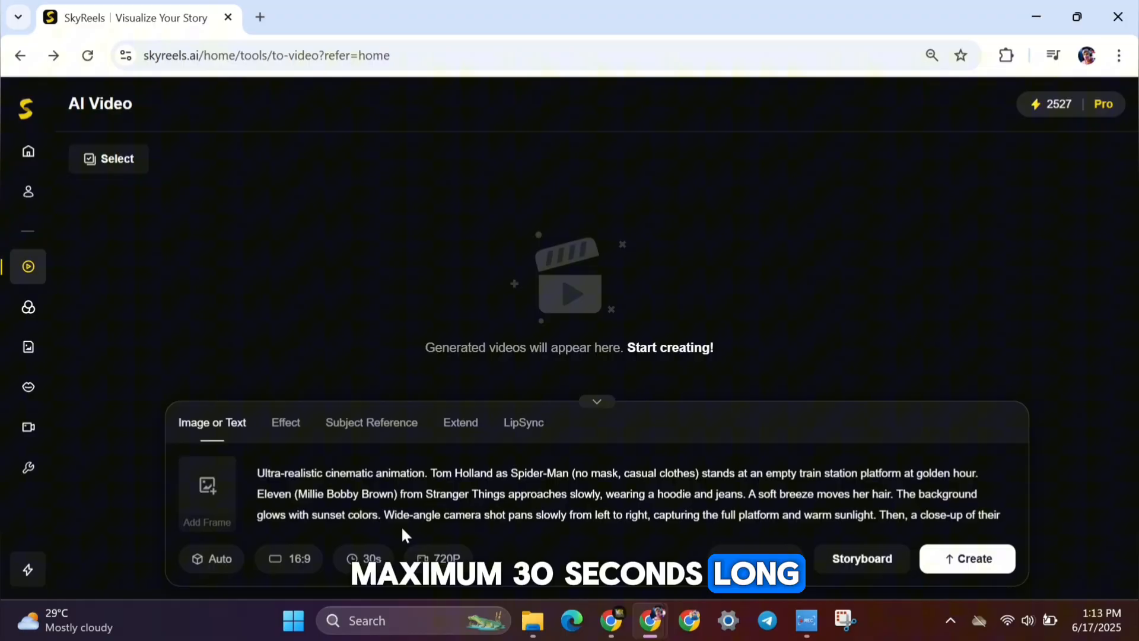
left_click(437, 557)
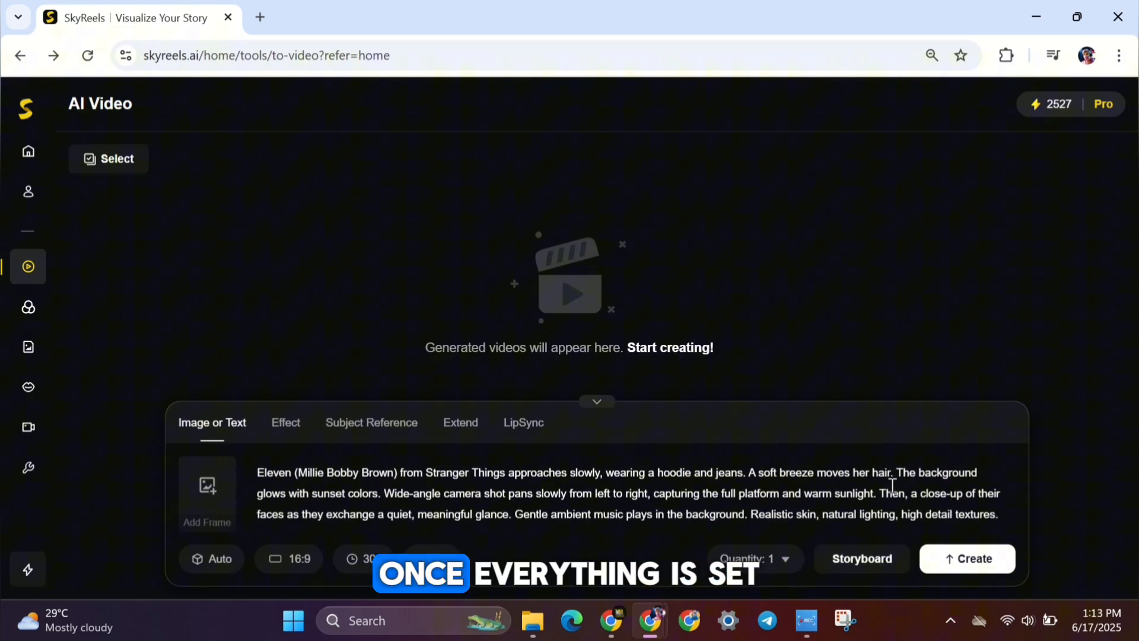
Step: Generate the 30-second video from the prompt and play the finished forest clip
left_click(966, 558)
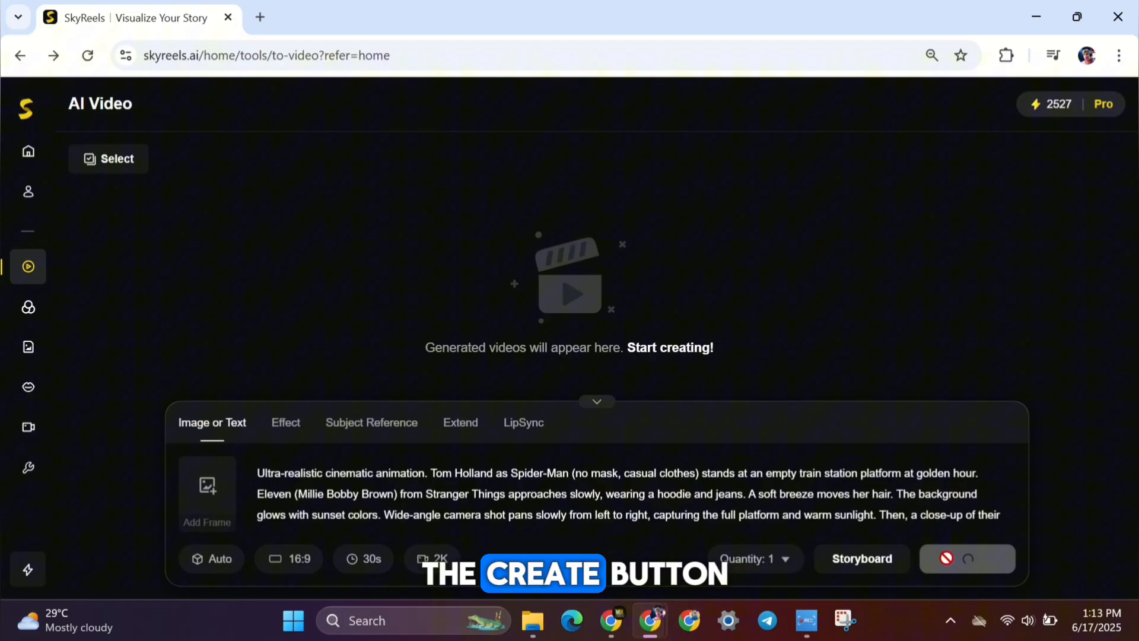
left_click(966, 559)
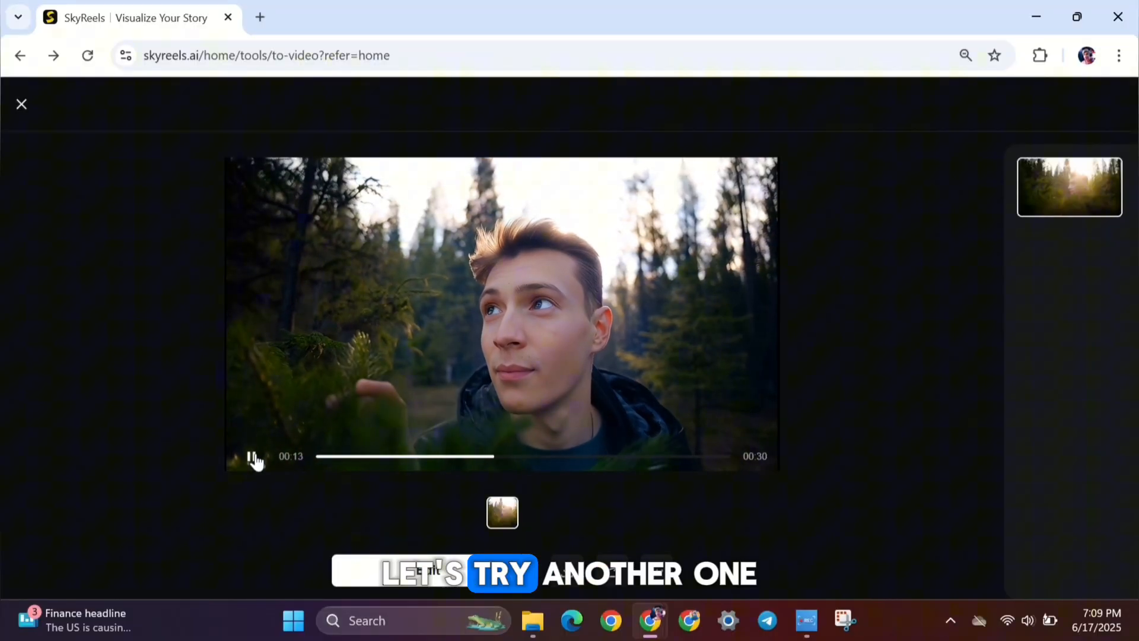
Step: Keep 30s for the Pixar-style snowy mountain clip, then open the forest video's storyboard
left_click(362, 557)
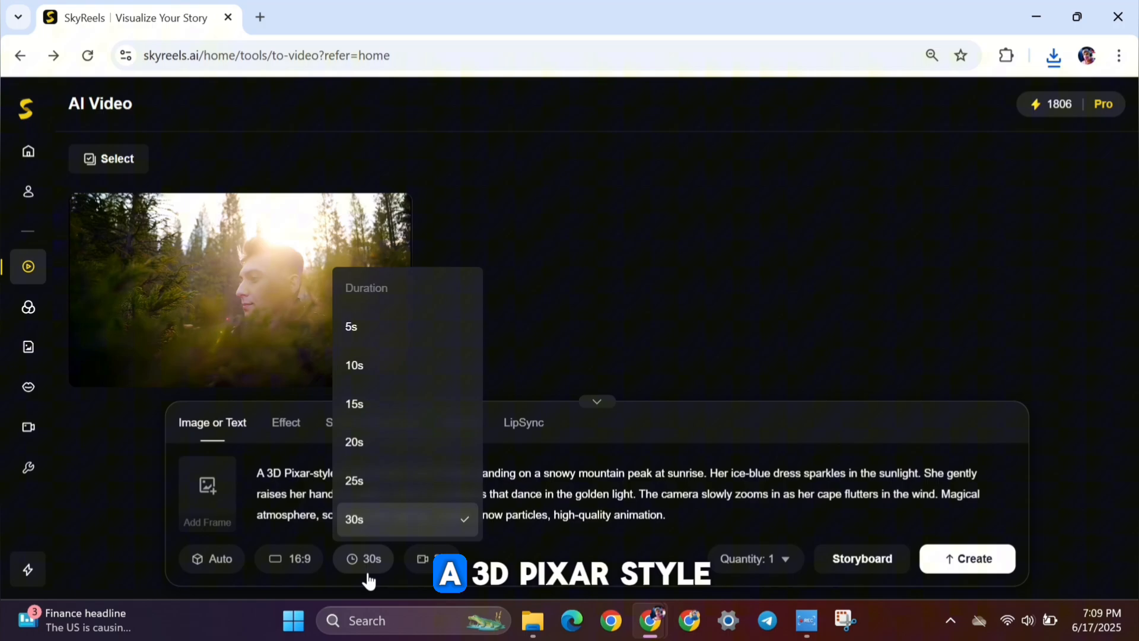
left_click(354, 404)
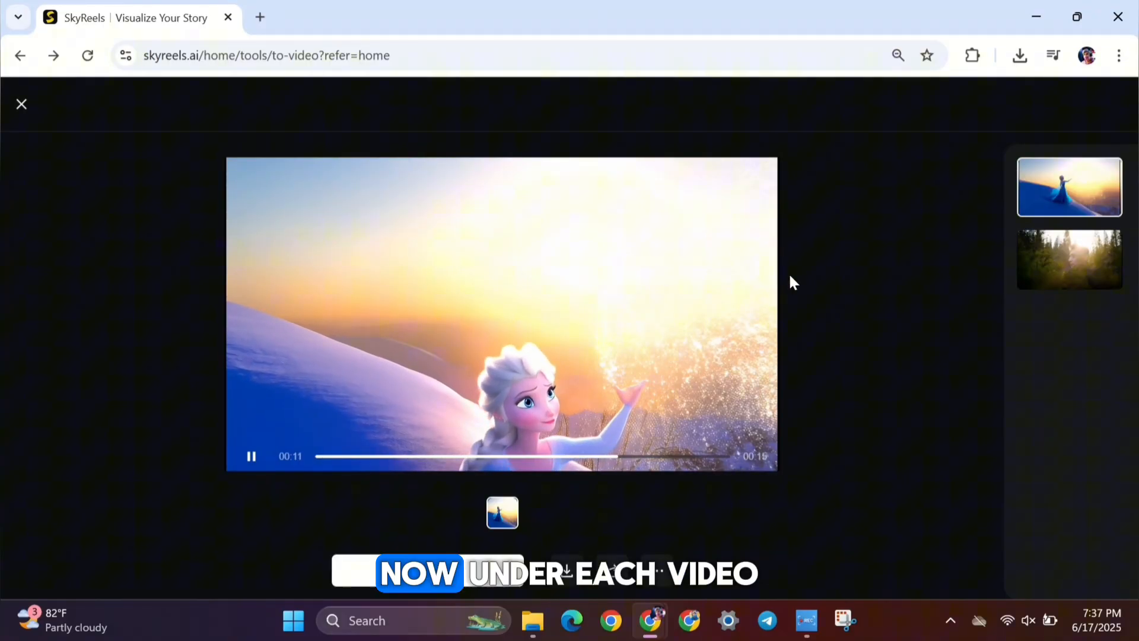
left_click(1068, 259)
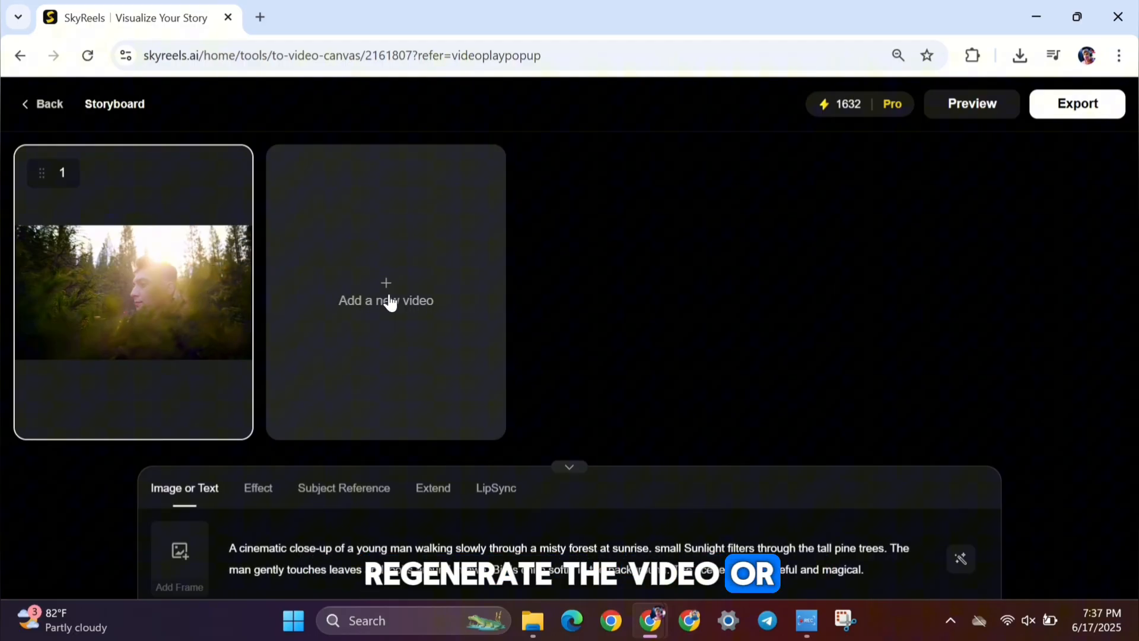
Step: Add a second shot starting from the first clip's last frame and set its duration
left_click(386, 300)
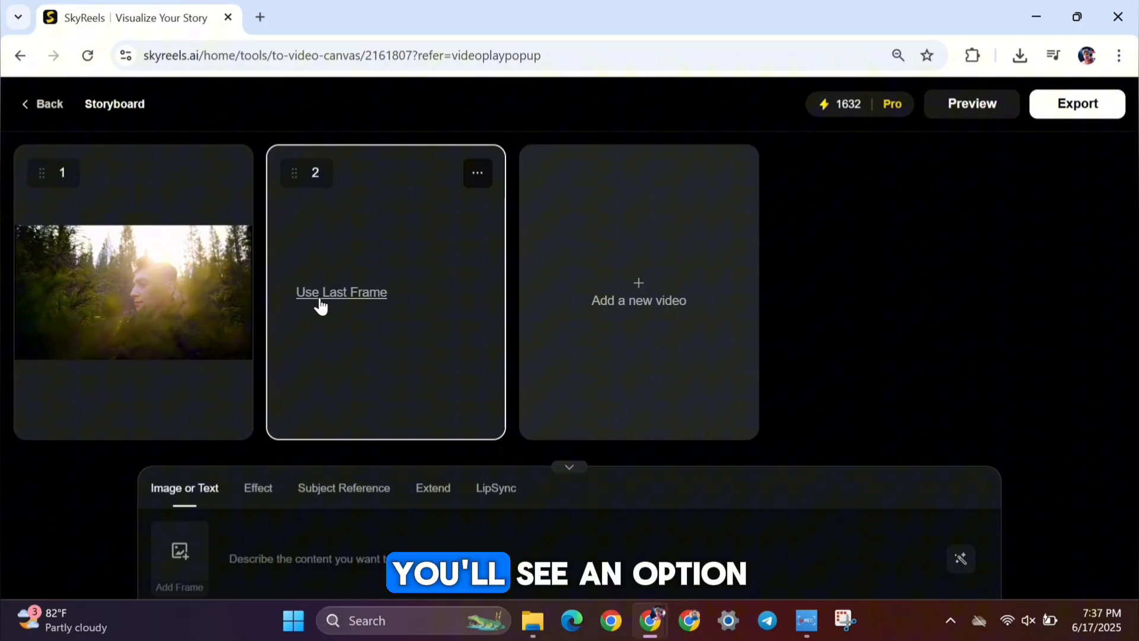
mouse_move(336, 314)
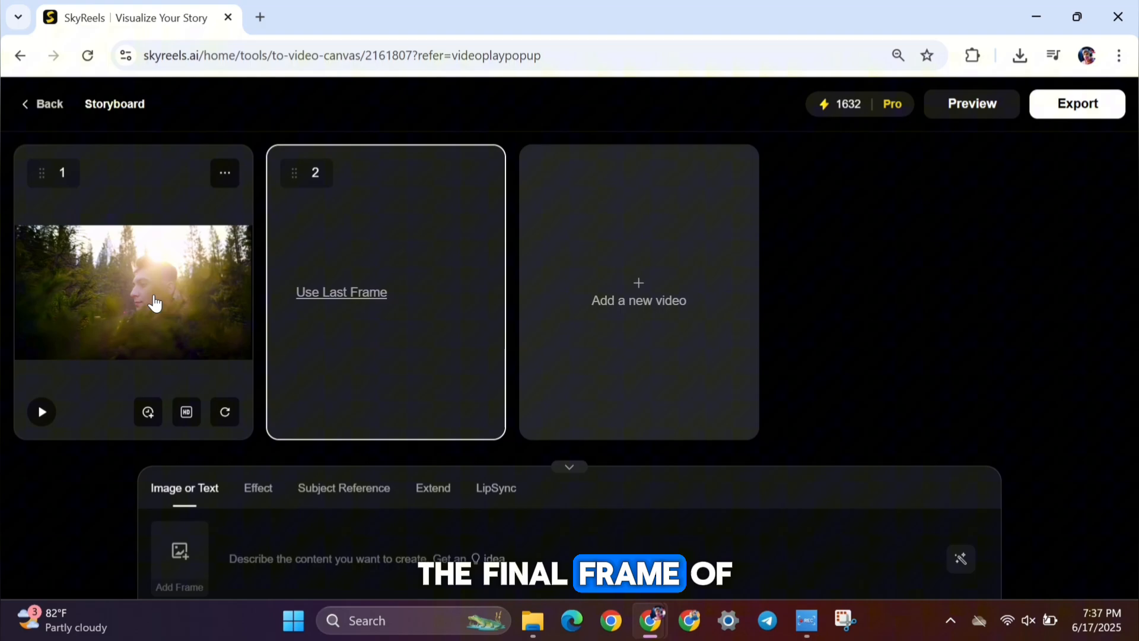
left_click(340, 291)
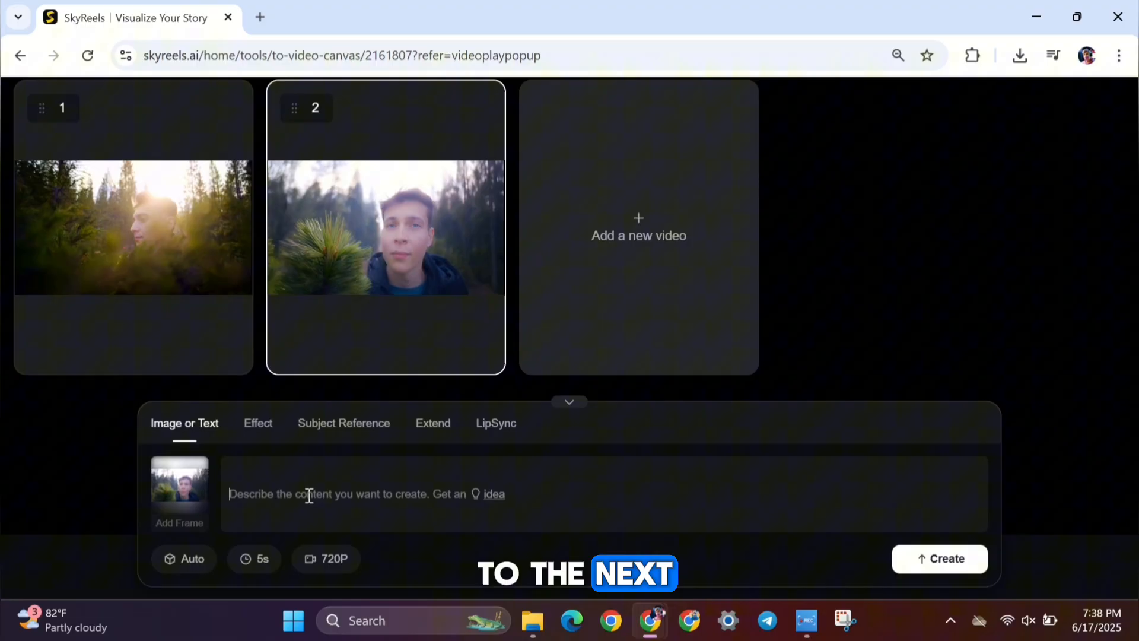
left_click(253, 559)
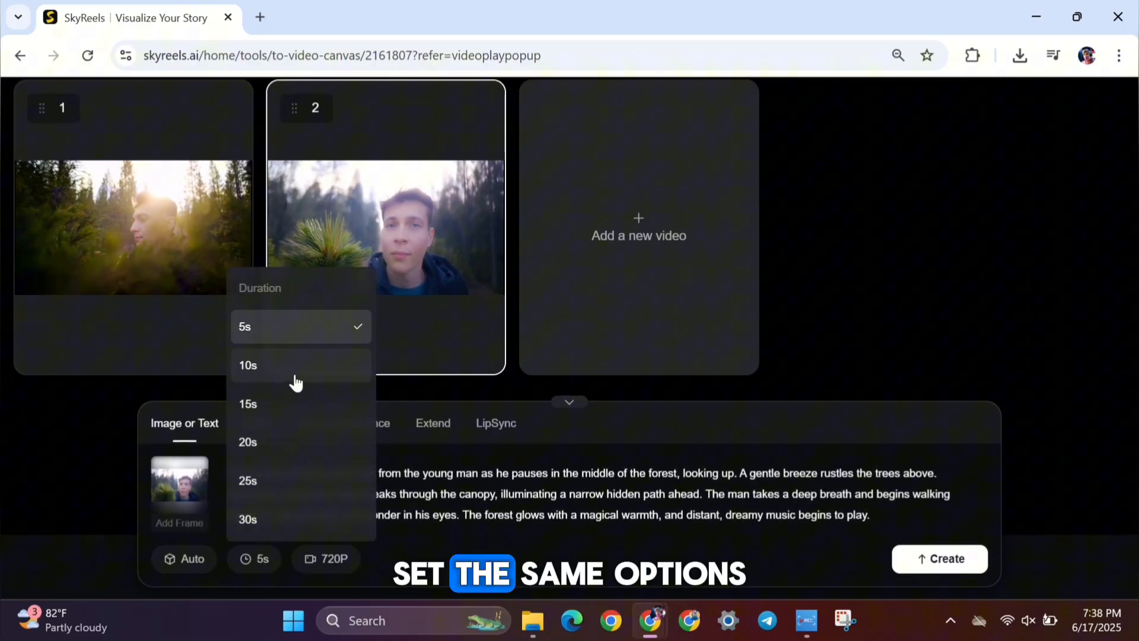
left_click(248, 403)
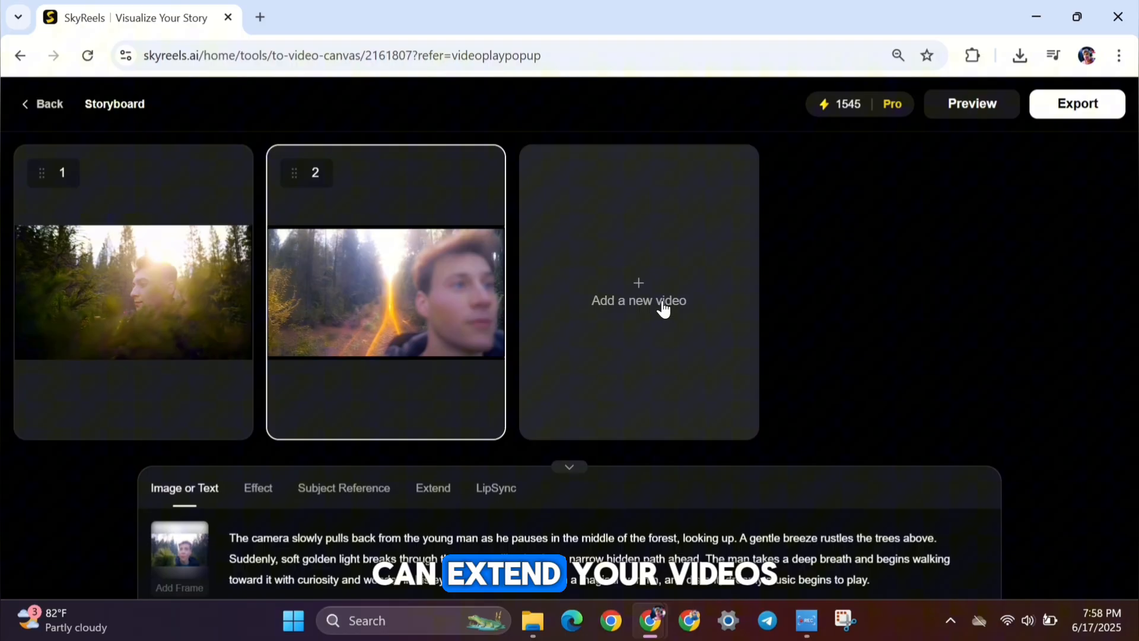
Step: Add a third shot and another empty shot, then delete the empty fifth shot
left_click(637, 300)
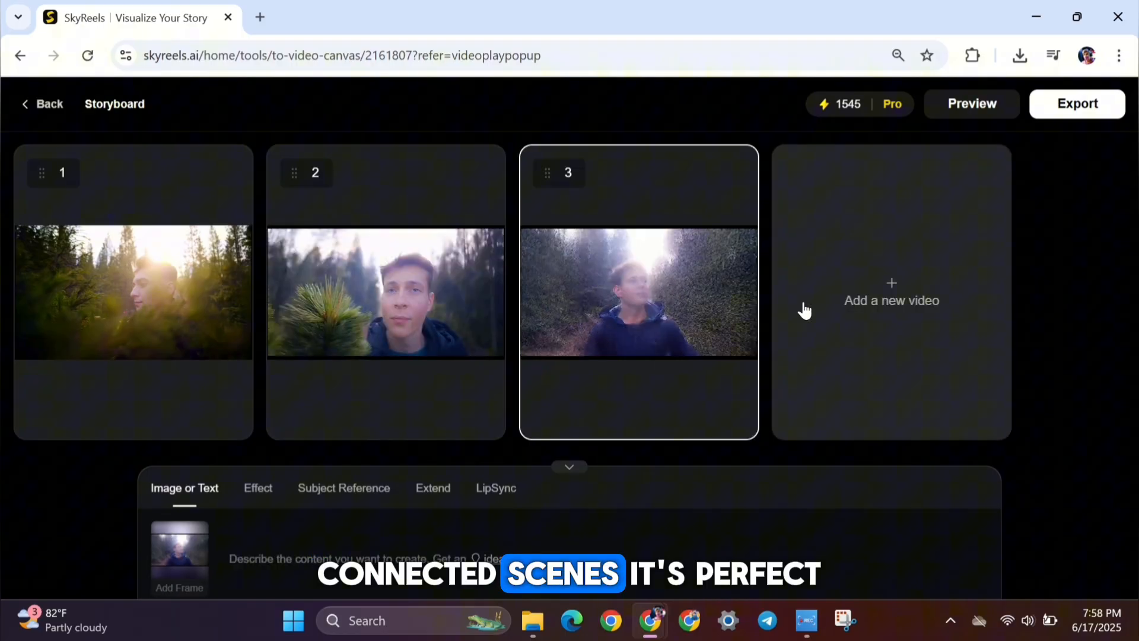
left_click(891, 301)
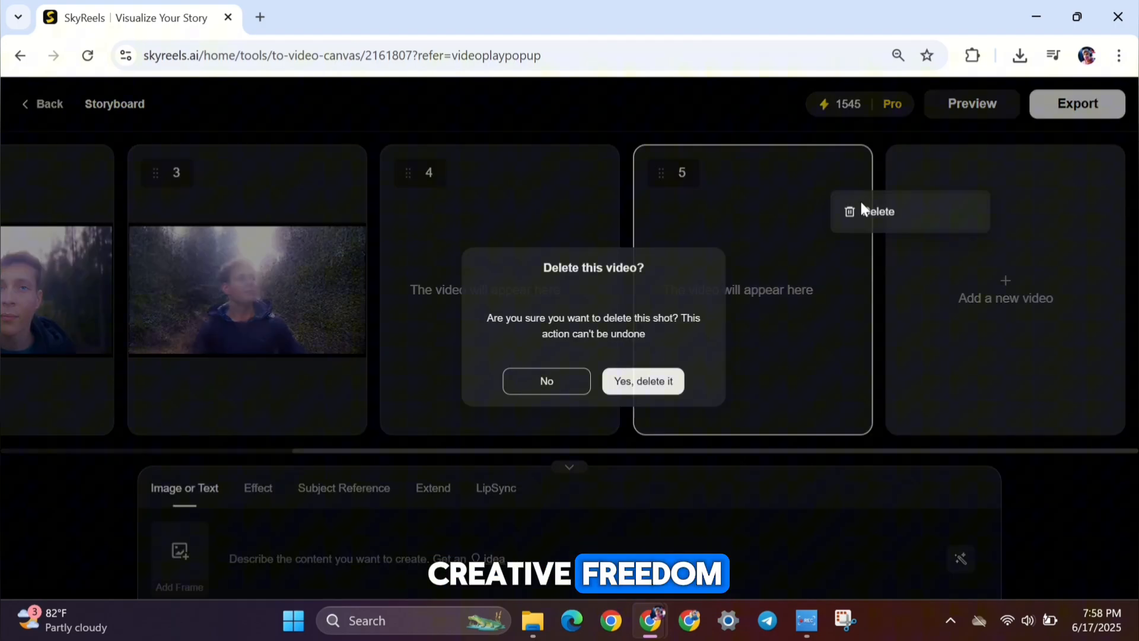
left_click(641, 380)
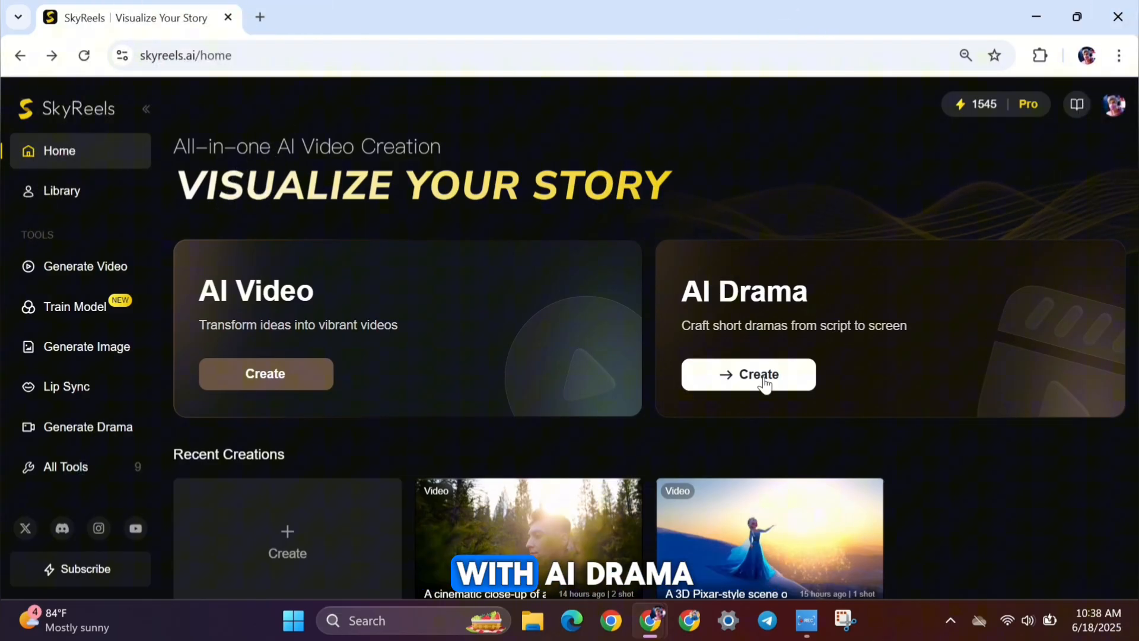
Step: Create an AI Drama project, preview Upload Script and Upload Novel, and enter the Tokyo heiress story
left_click(748, 374)
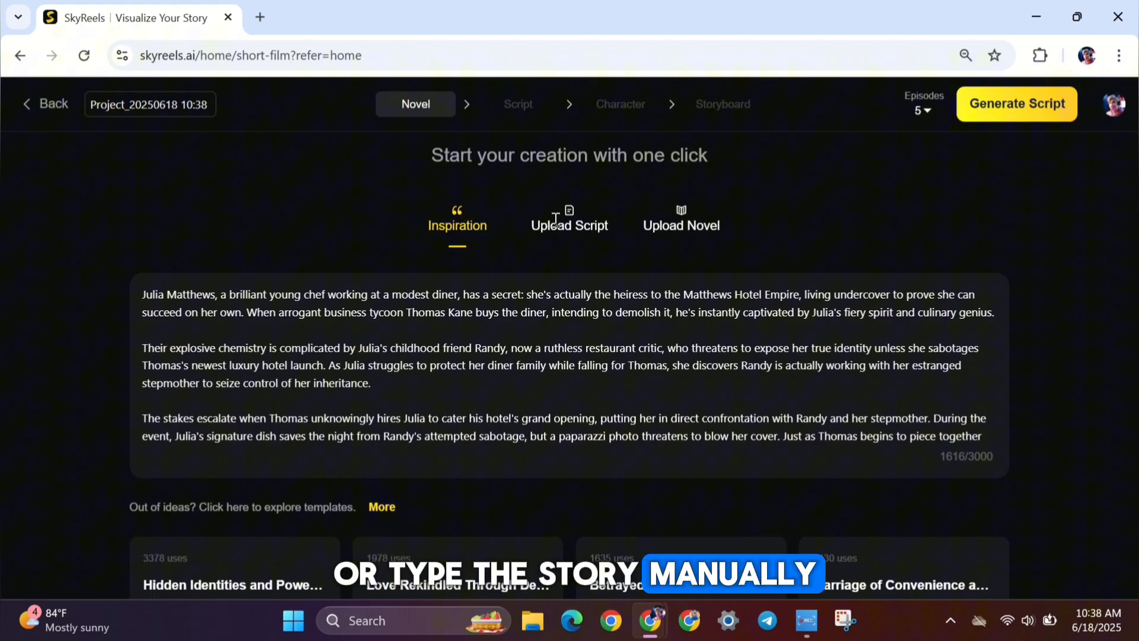
left_click(569, 224)
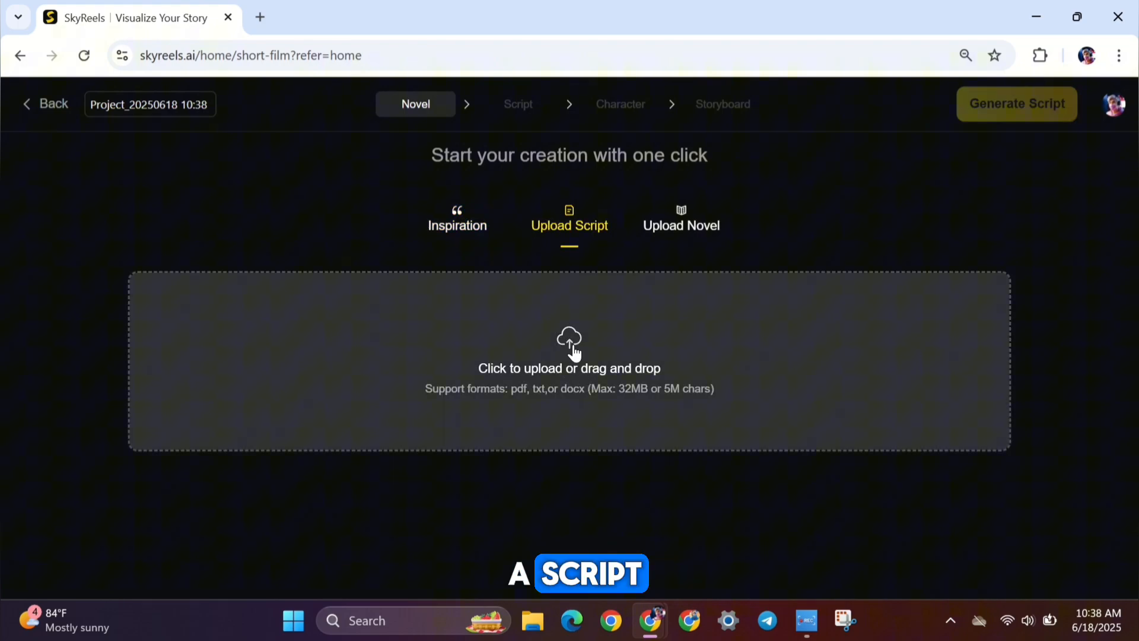
left_click(680, 224)
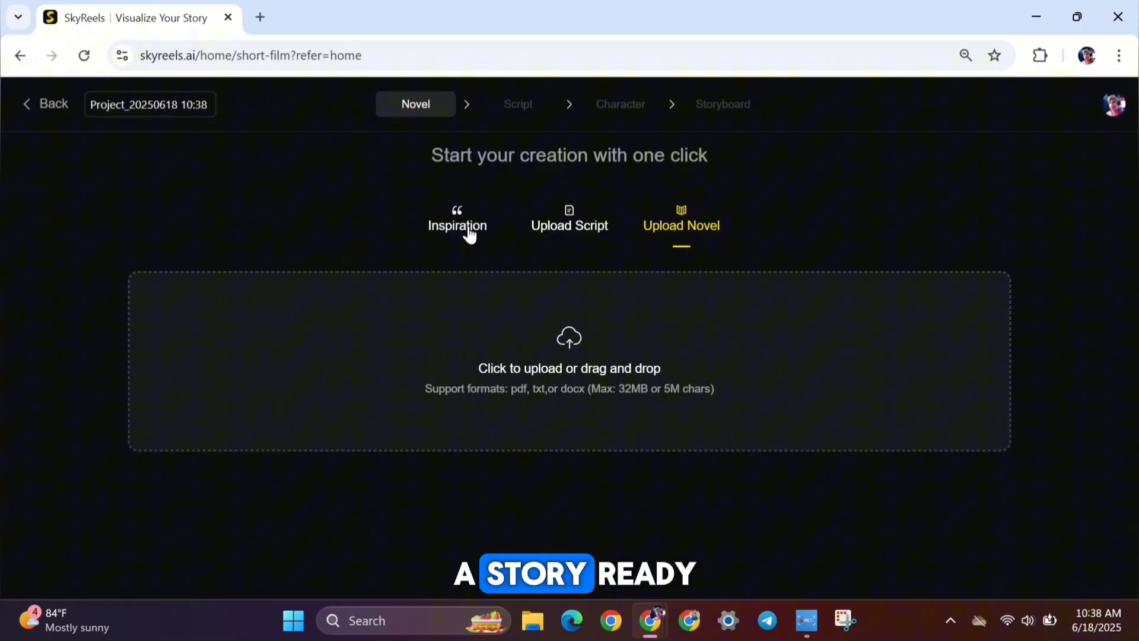
left_click(457, 217)
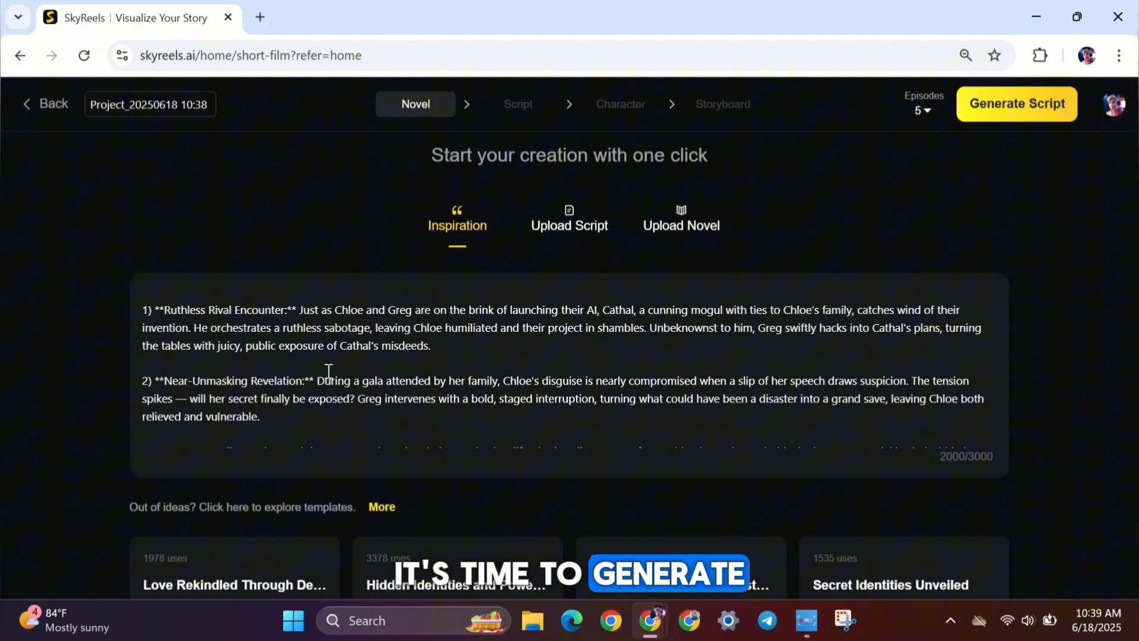
left_click(923, 109)
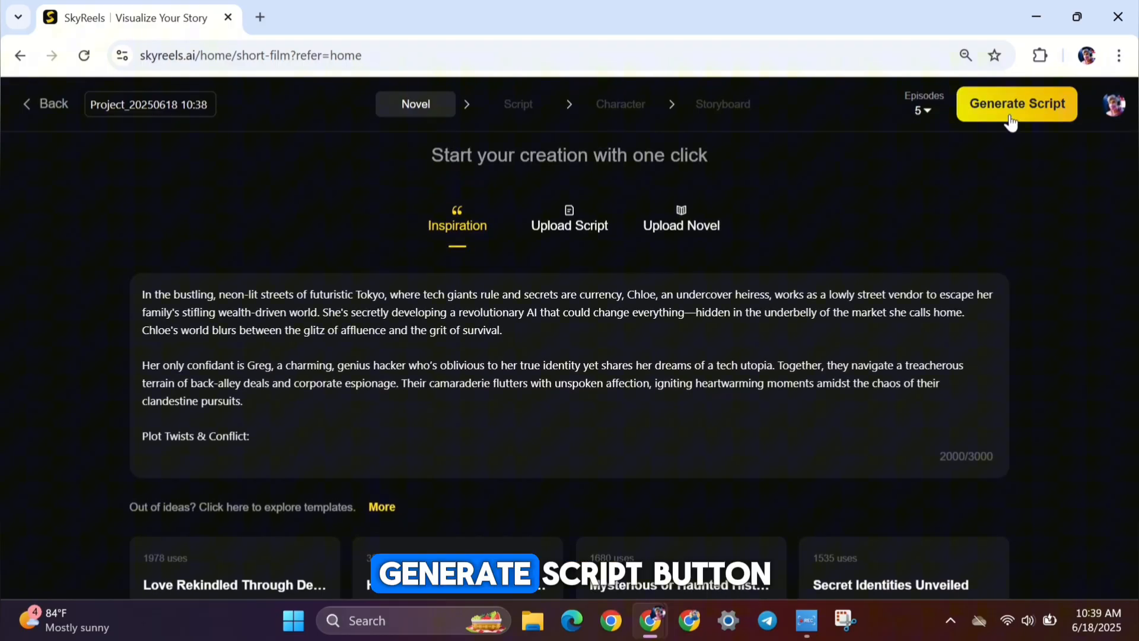
Step: Generate the five-episode script, review EP1, then generate the four-character cast
left_click(1016, 103)
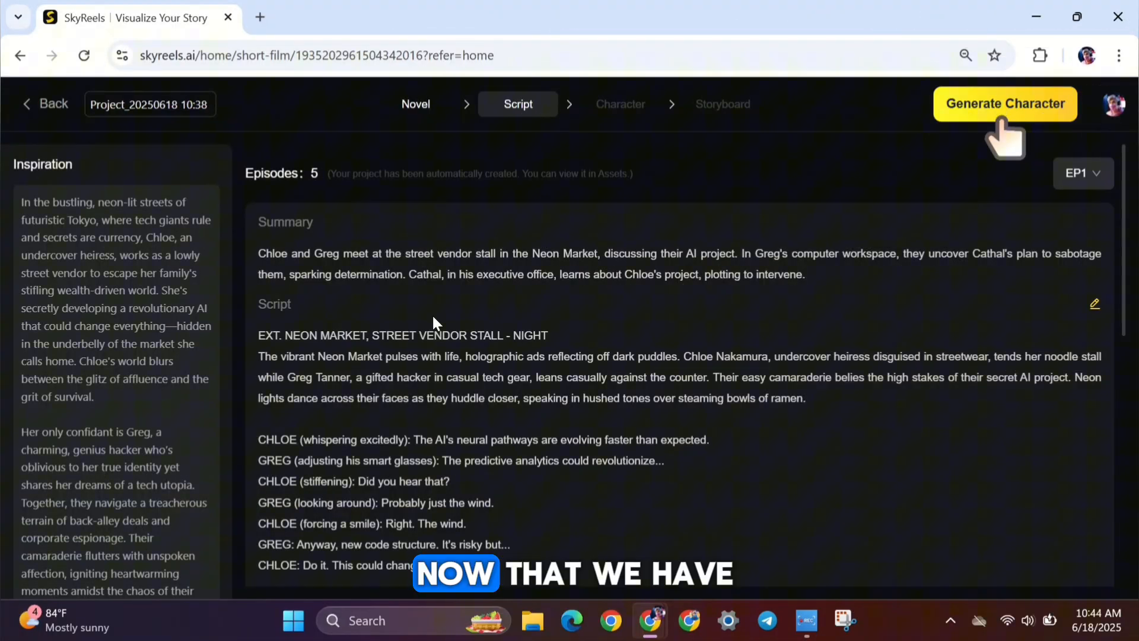
scroll("down", 3)
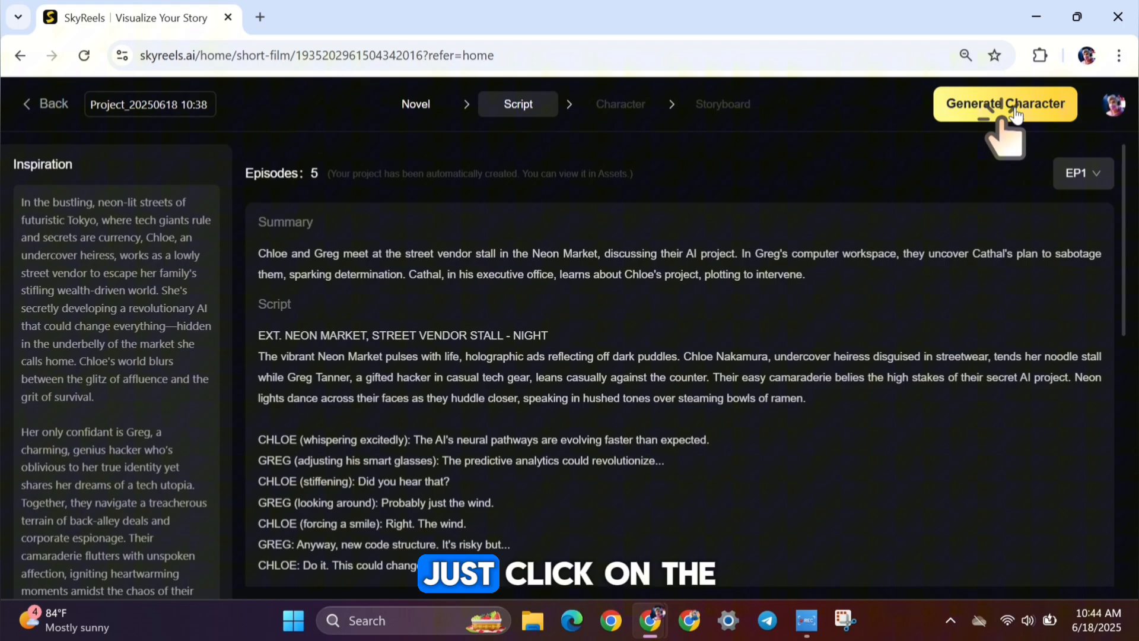
left_click(1004, 104)
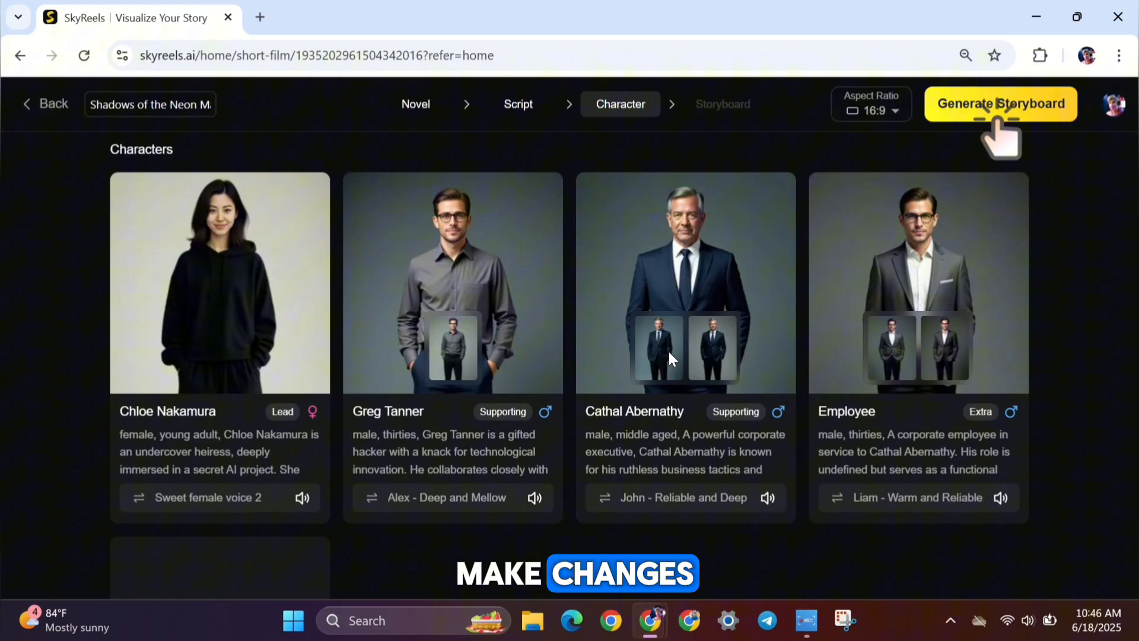
Step: Import an actor reference face in Chloe Nakamura's scene styling, then return to the cast list
left_click(219, 284)
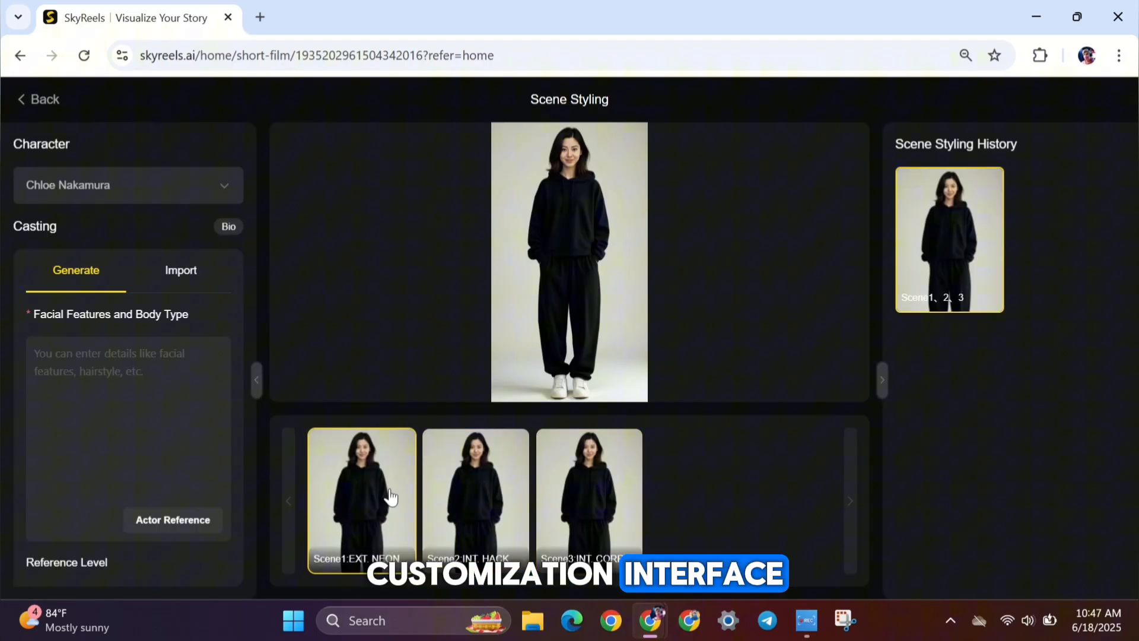
left_click(127, 185)
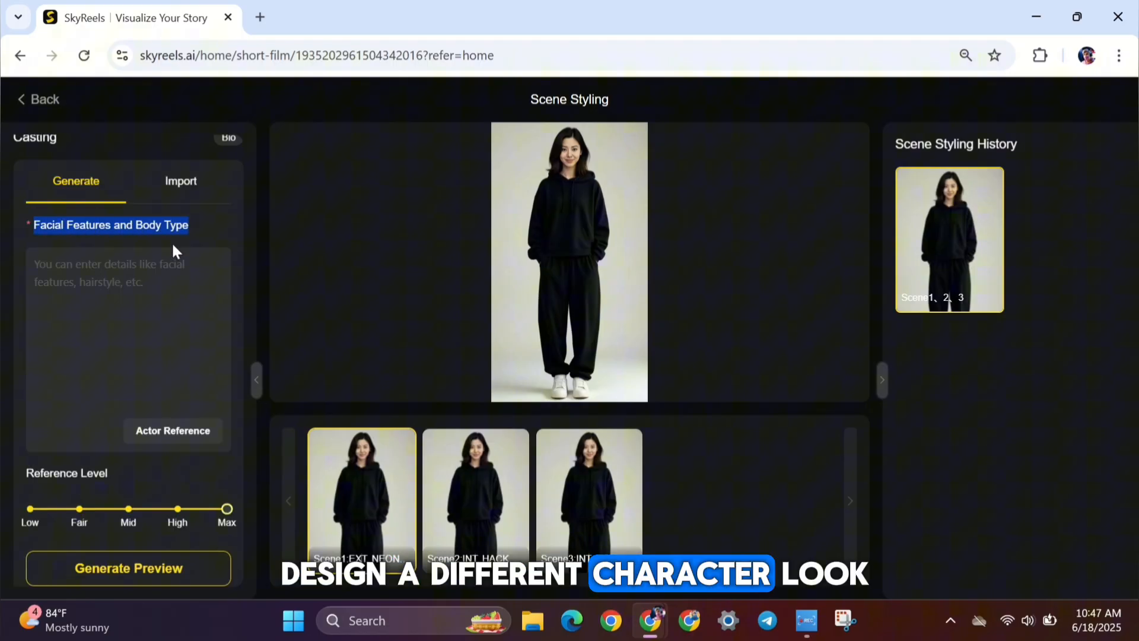
left_click(173, 430)
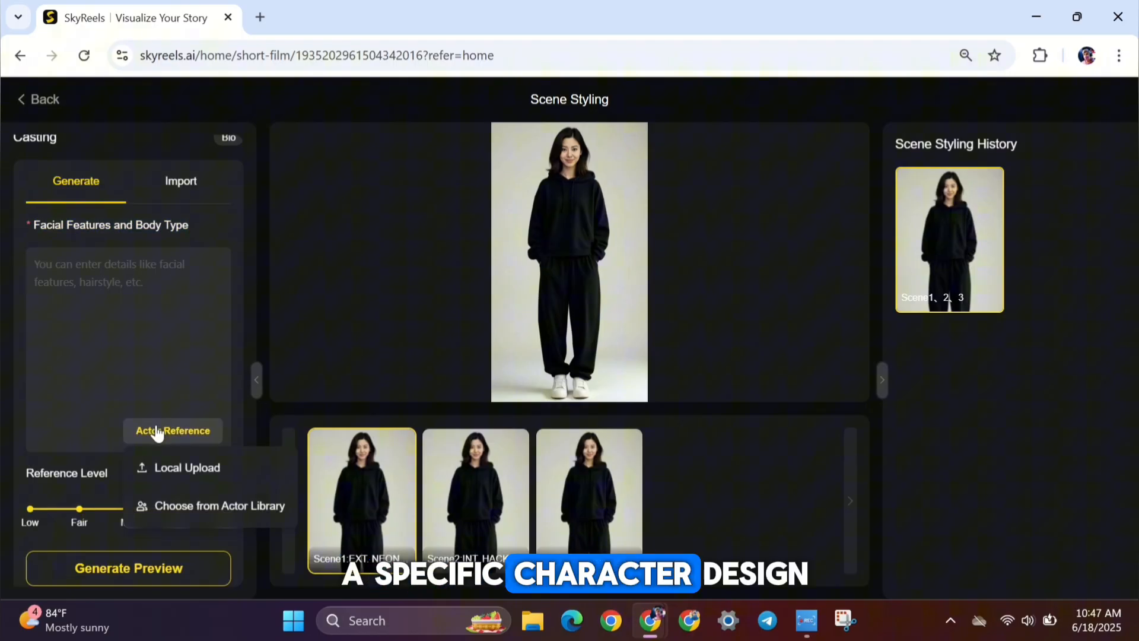
left_click(173, 430)
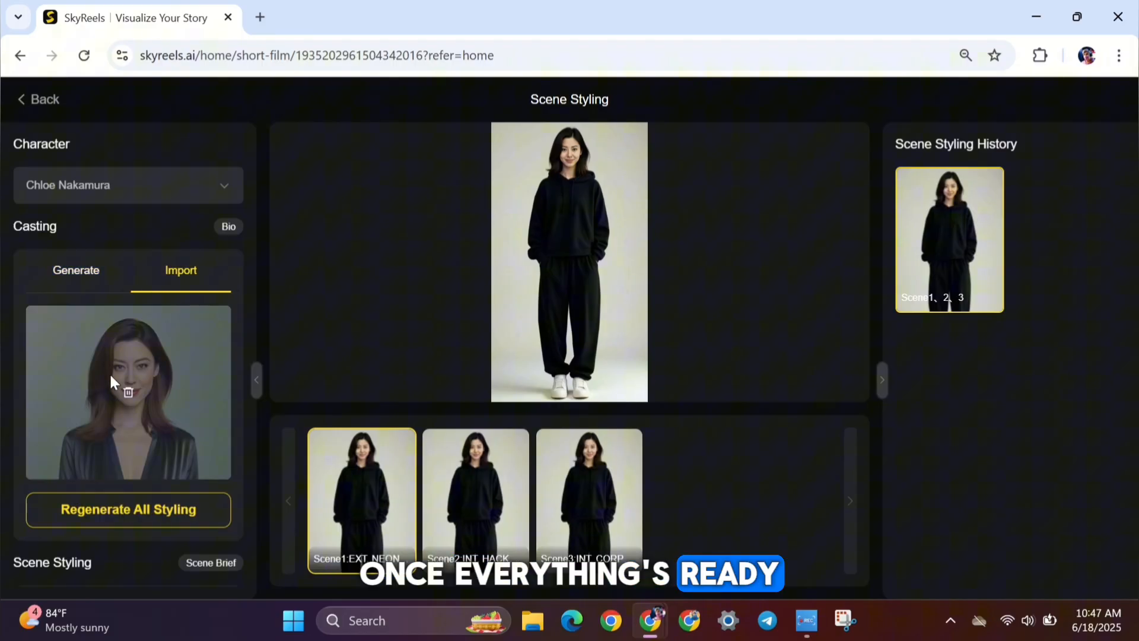
left_click(75, 270)
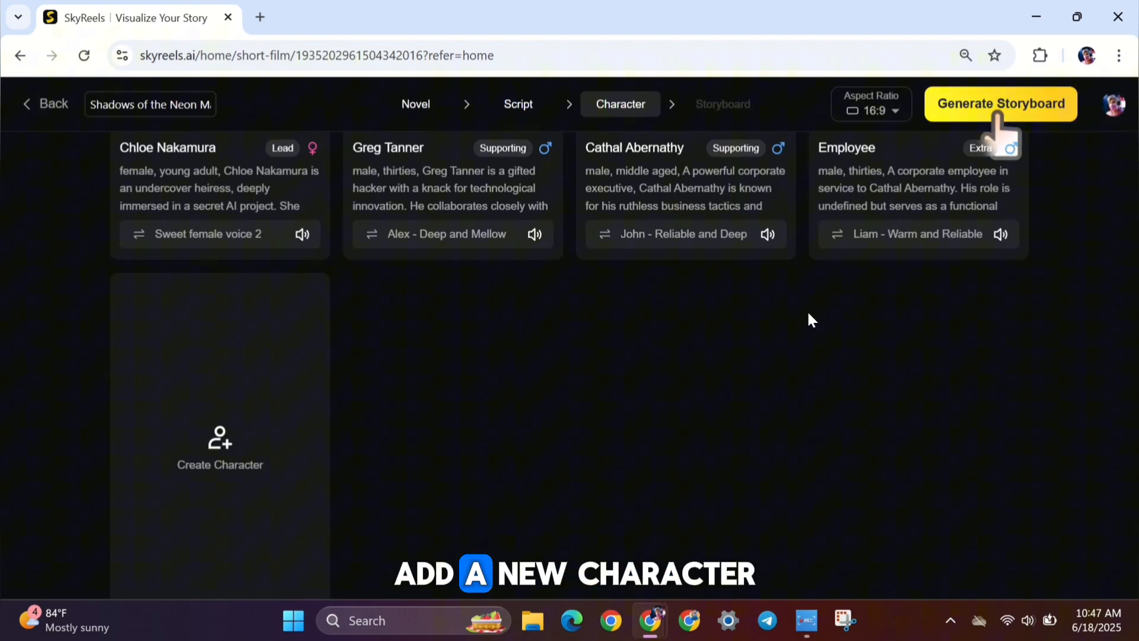
left_click(220, 447)
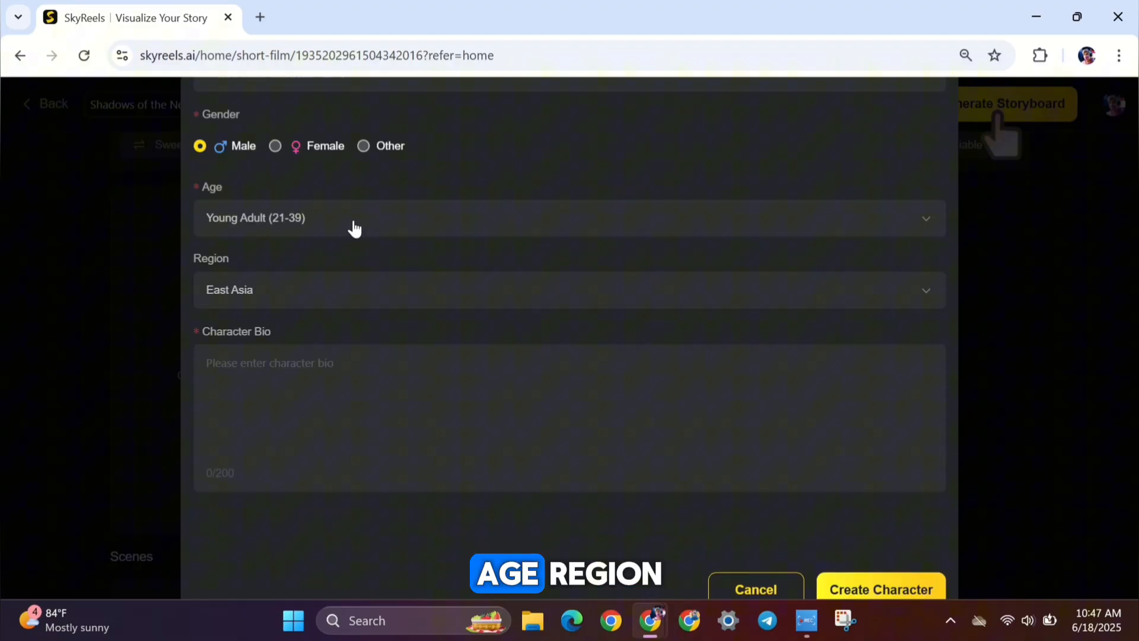
scroll("down", 3)
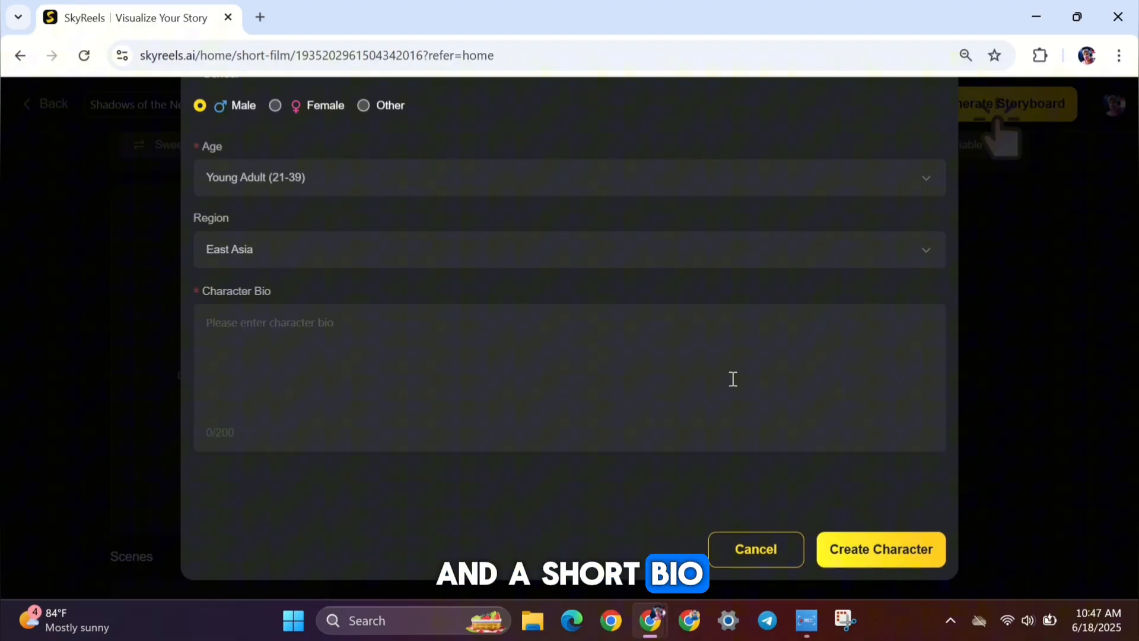
left_click(754, 548)
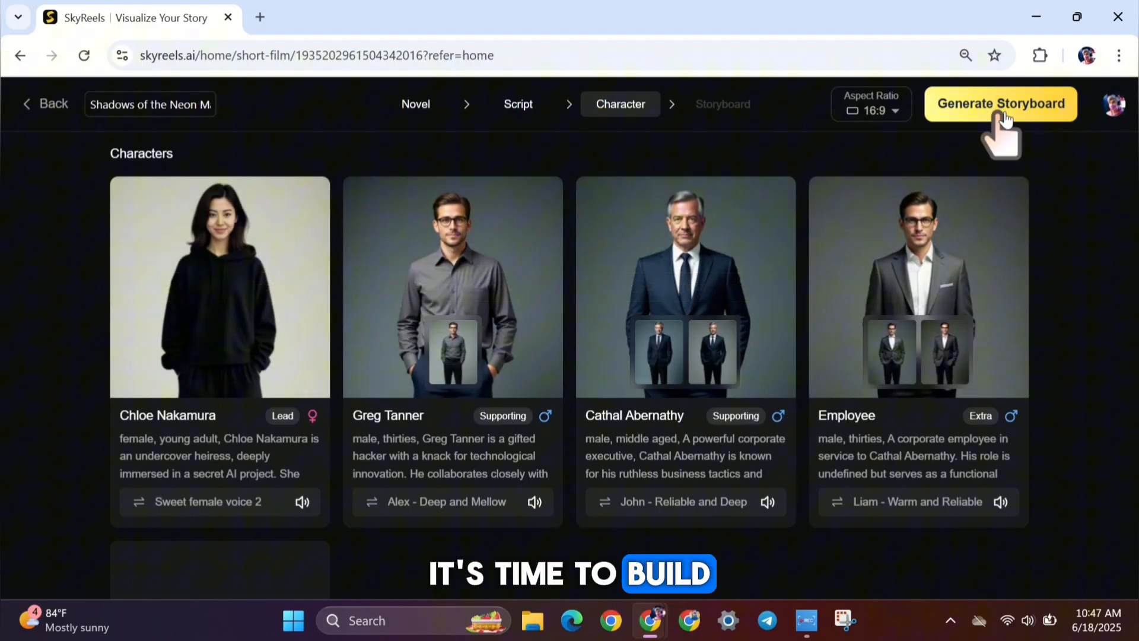
left_click(999, 104)
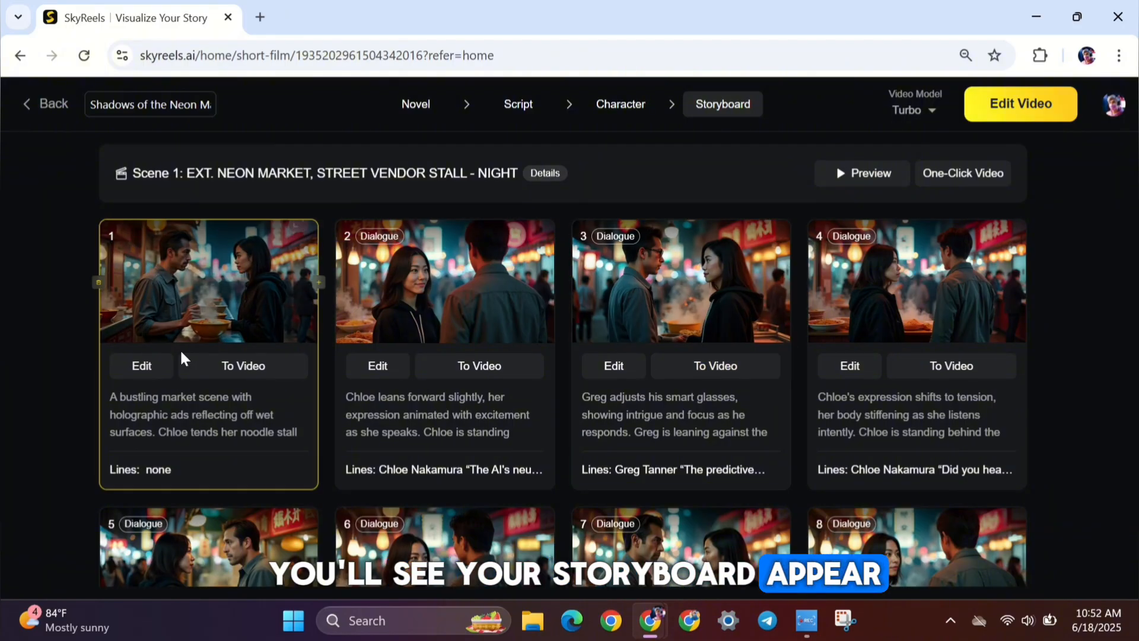
Step: Scroll through the generated storyboard shots and open Scene 1's first neon-market shot for editing
scroll("down", 3)
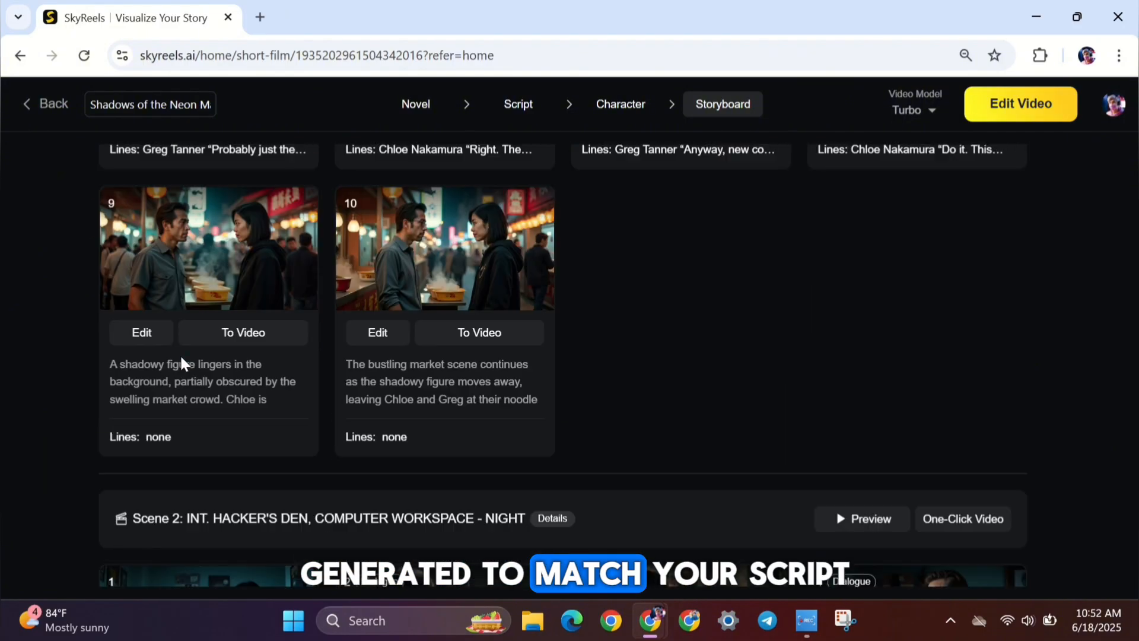
scroll("down", 3)
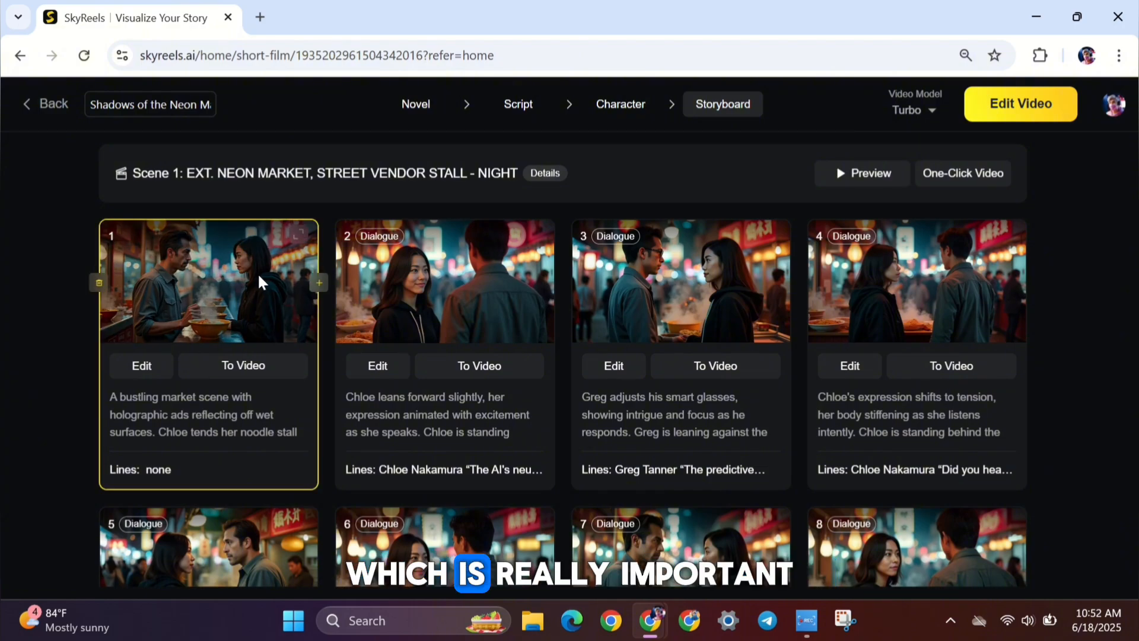
scroll("down", 3)
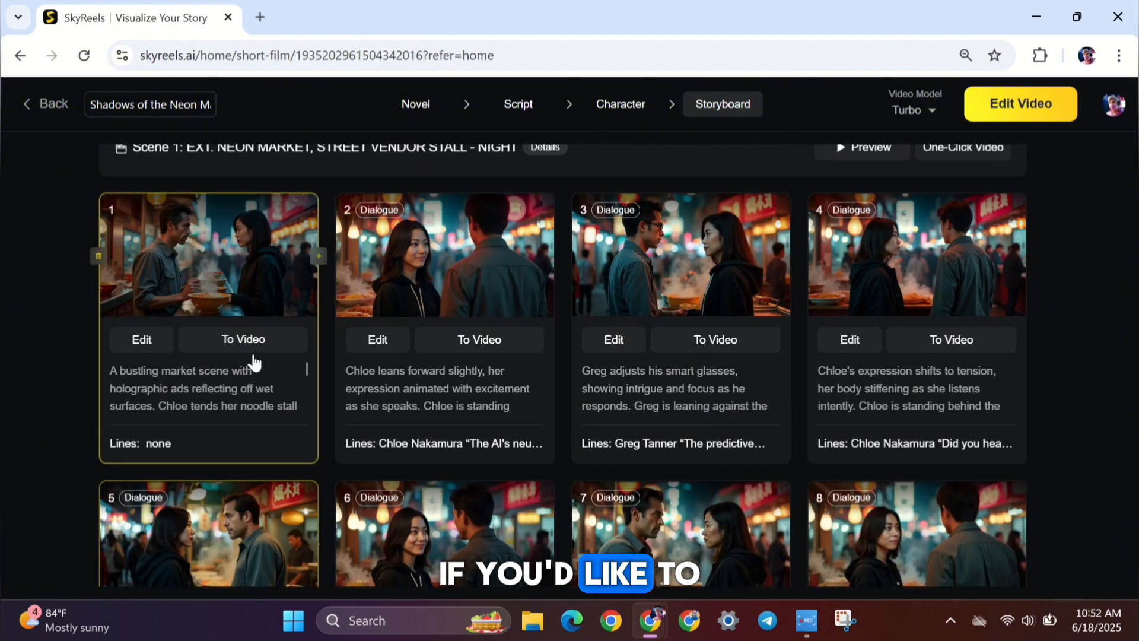
left_click(140, 339)
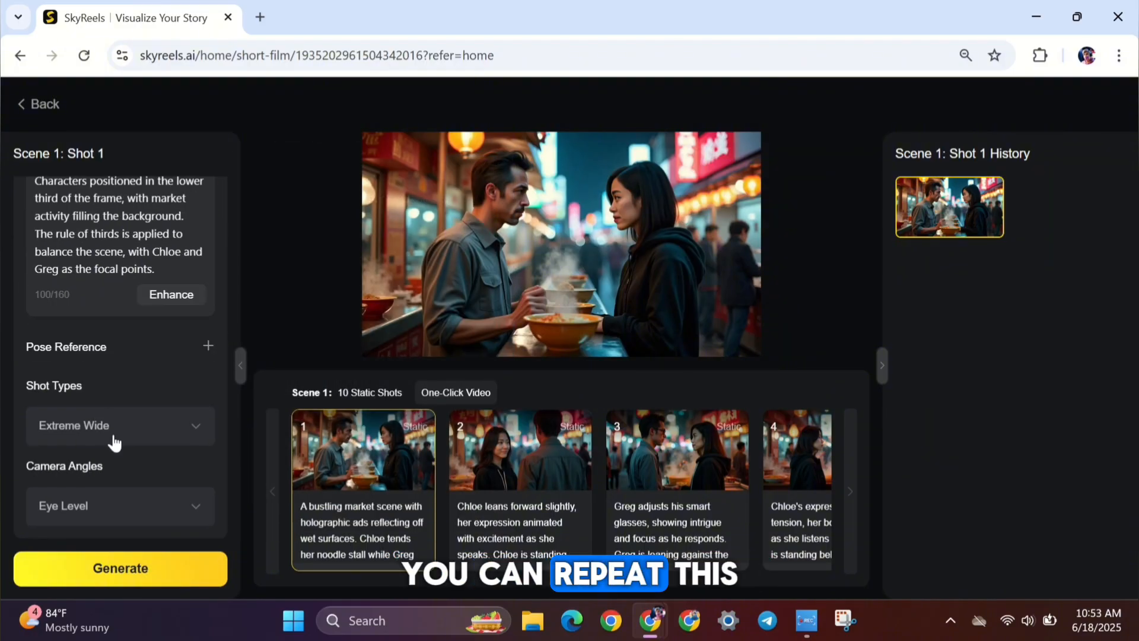
Step: Back on the storyboard, turn Scene 1's first shot into video, then animate every Scene 1 shot with One-Click Video
left_click(39, 103)
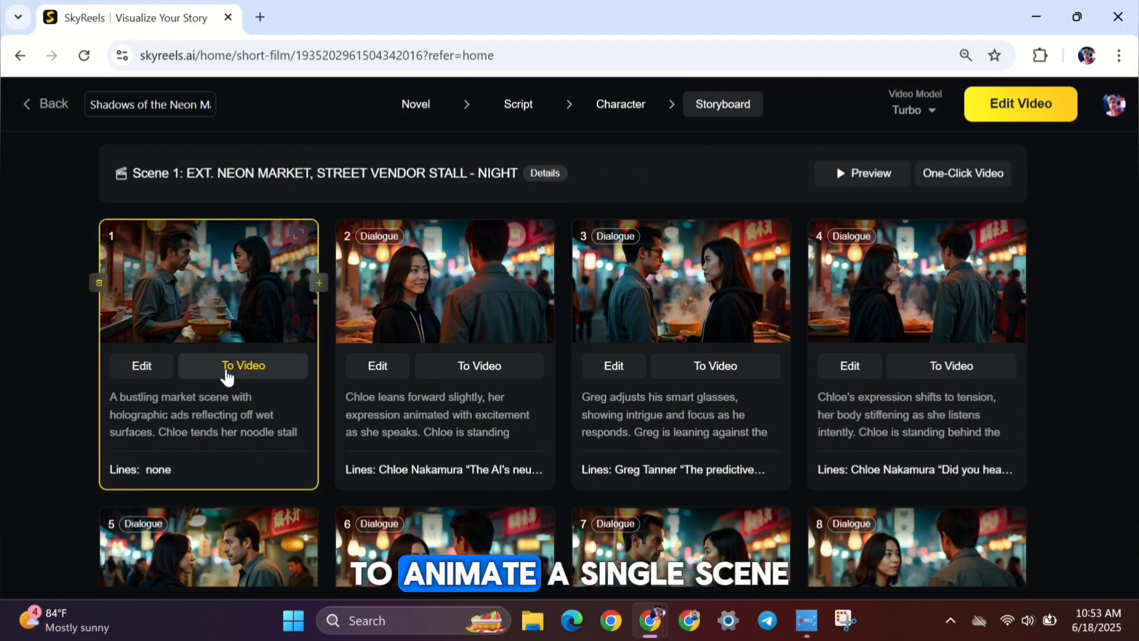
left_click(243, 366)
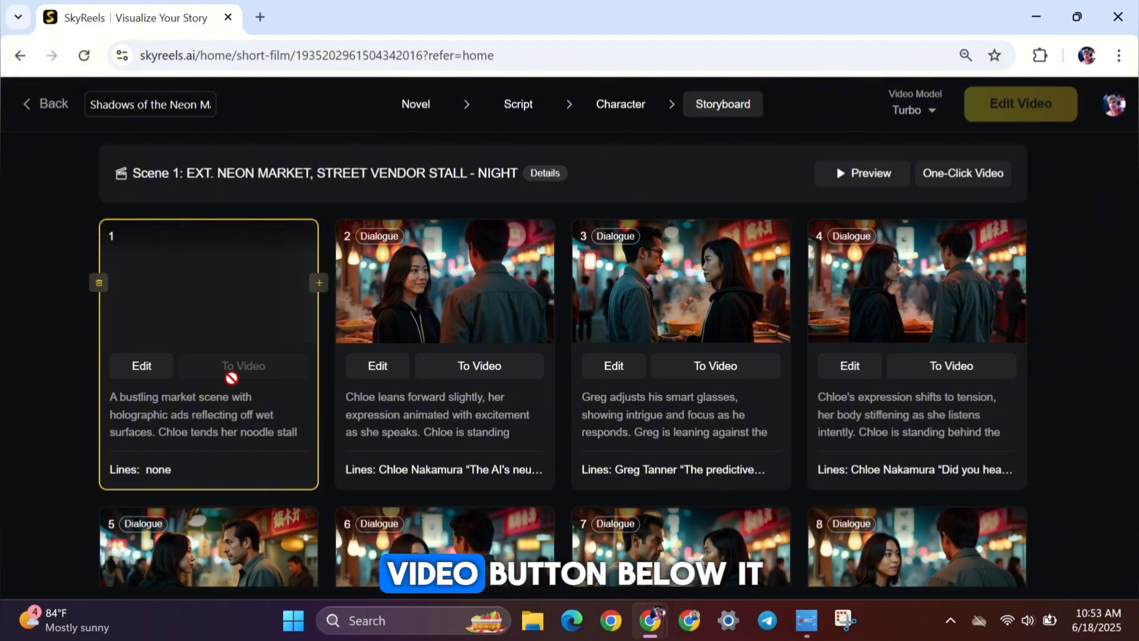
left_click(962, 172)
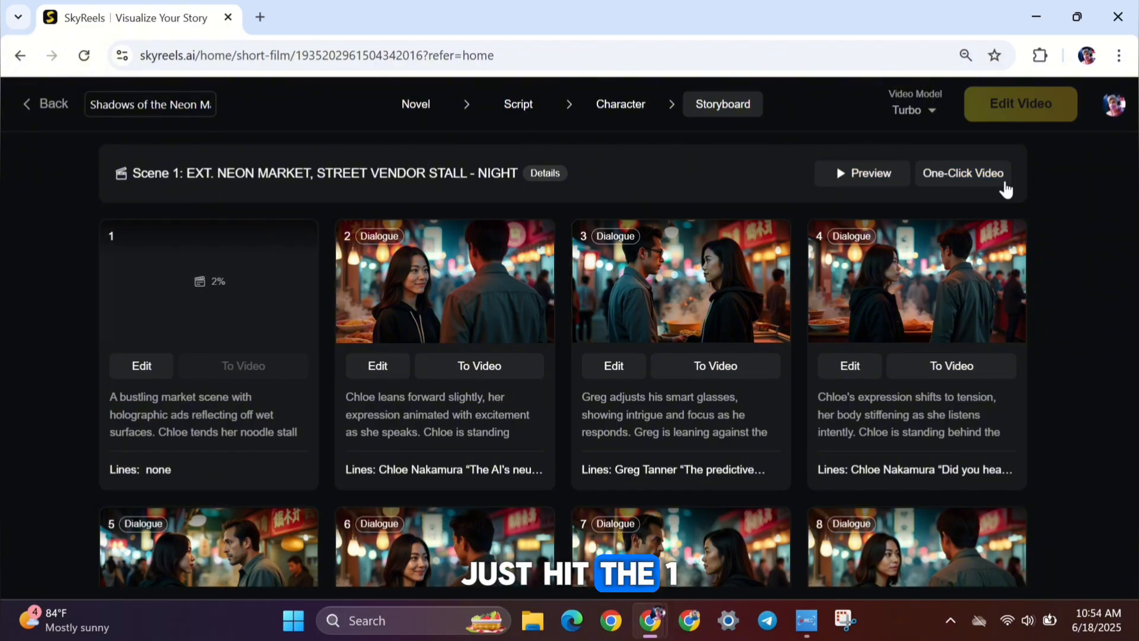
left_click(962, 173)
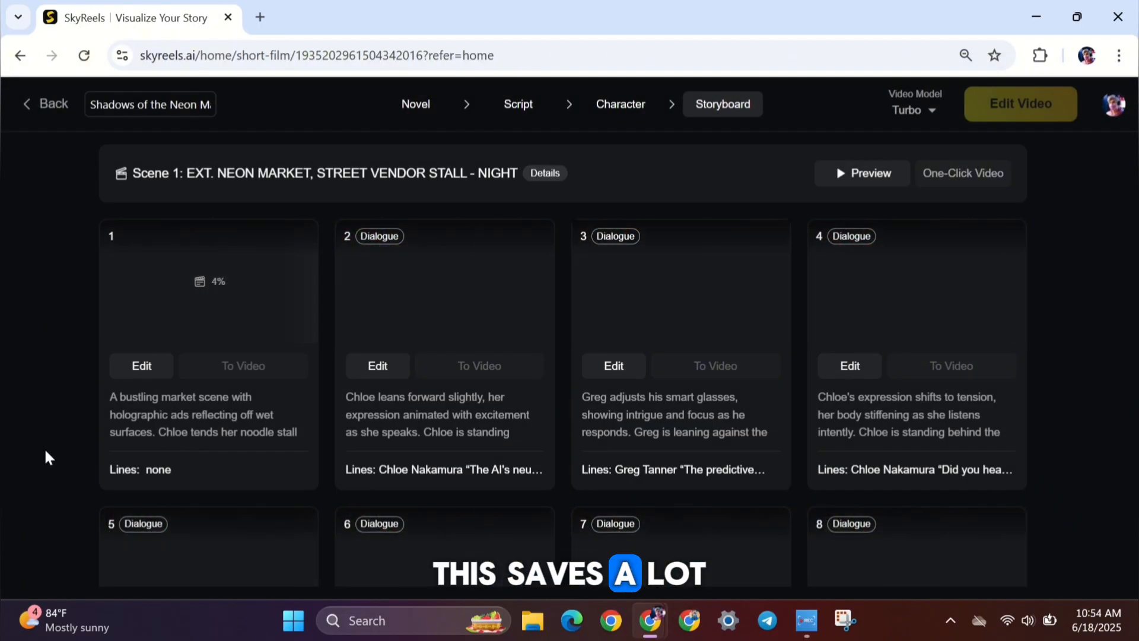
scroll("down", 3)
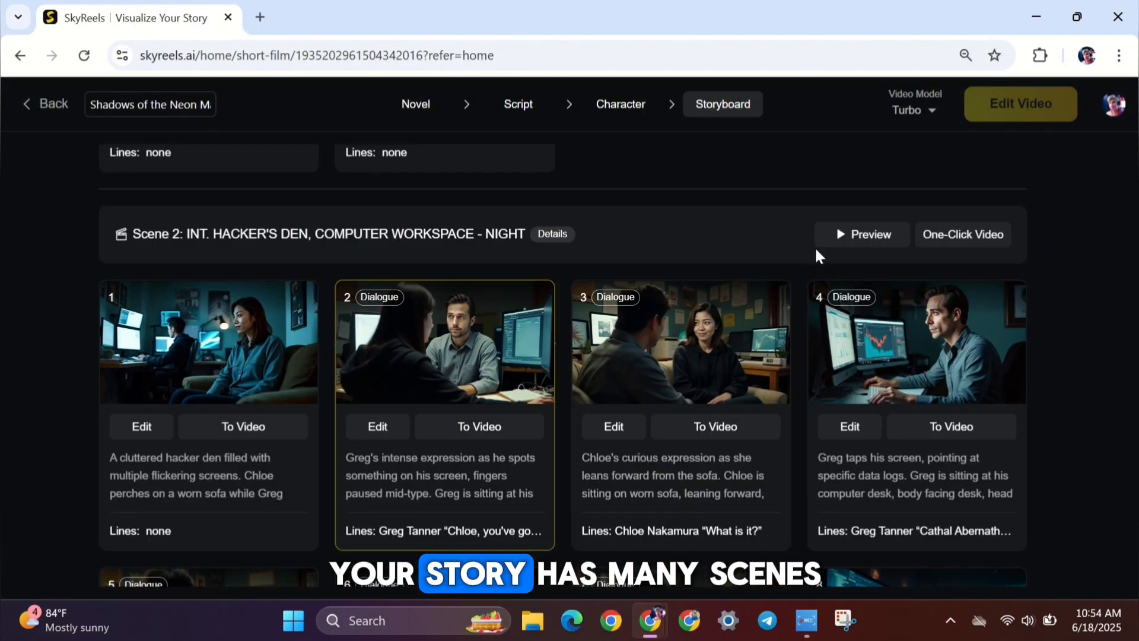
scroll("down", 3)
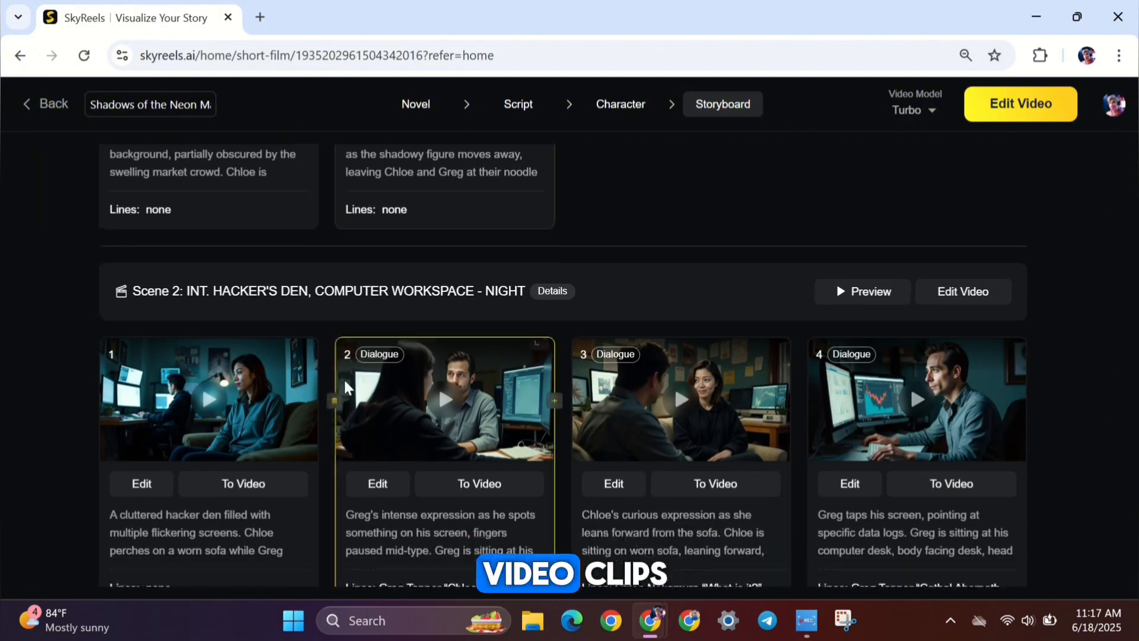
scroll("up", 3)
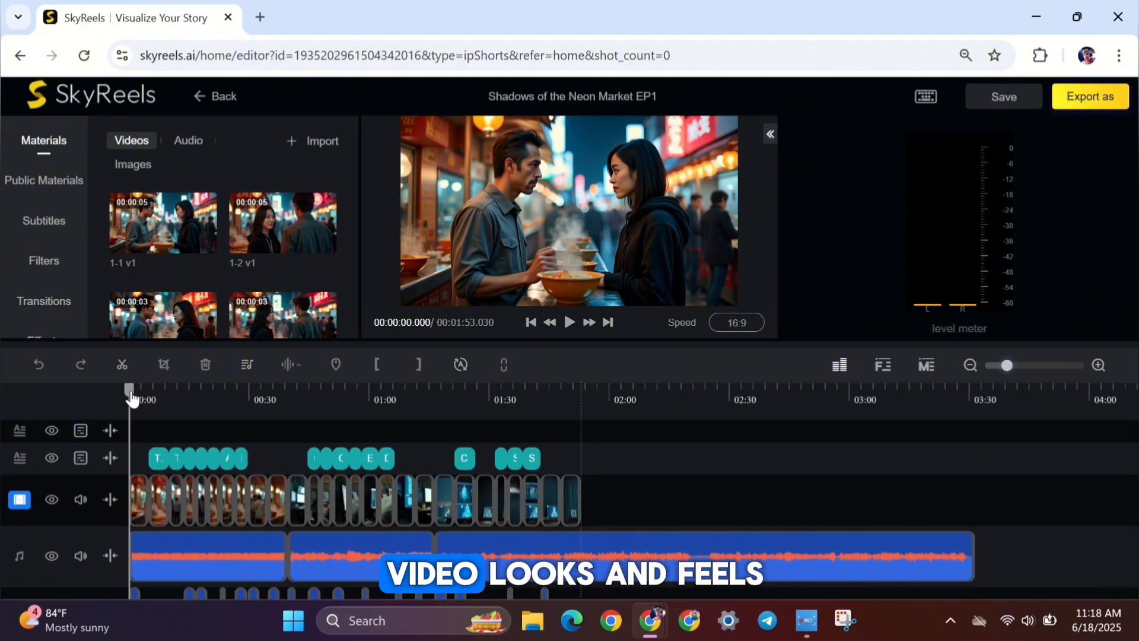
Step: Review the assembled episode's timeline in the editor and export the finished episode
left_click(705, 556)
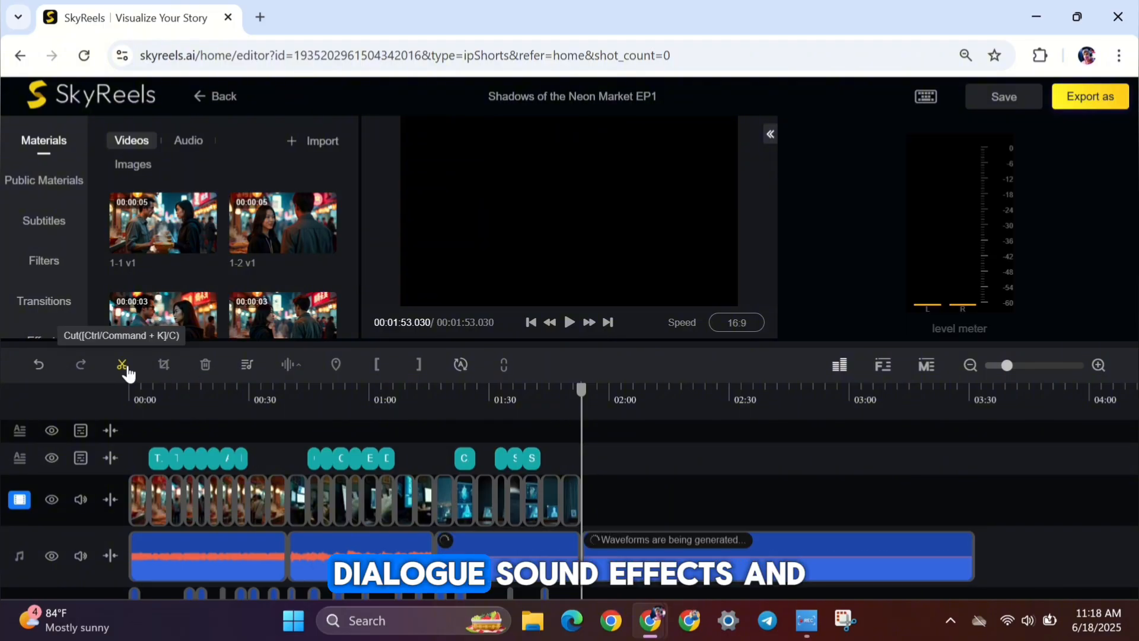
left_click(777, 555)
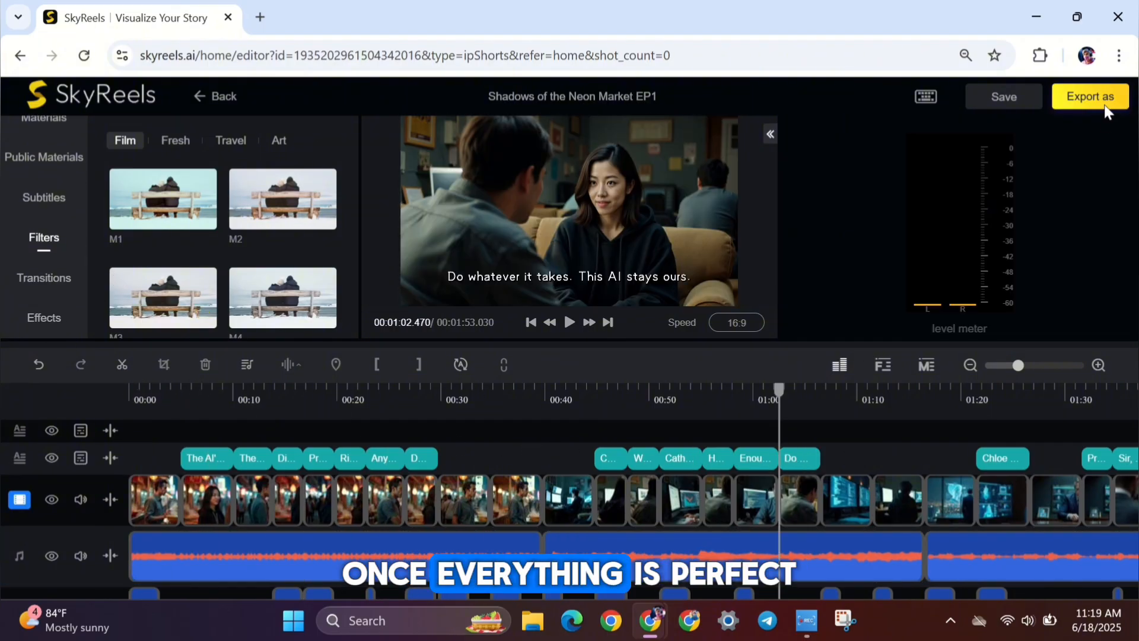
left_click(1089, 96)
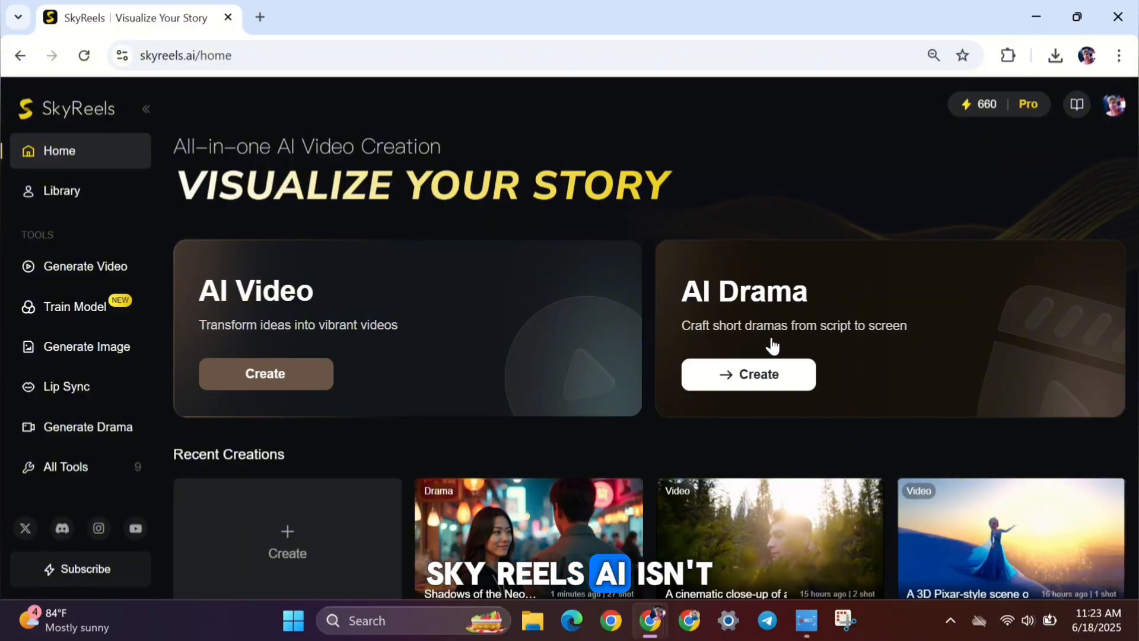
Step: Open All Tools from the sidebar and scroll through SkyReels AI's tool catalog
left_click(65, 466)
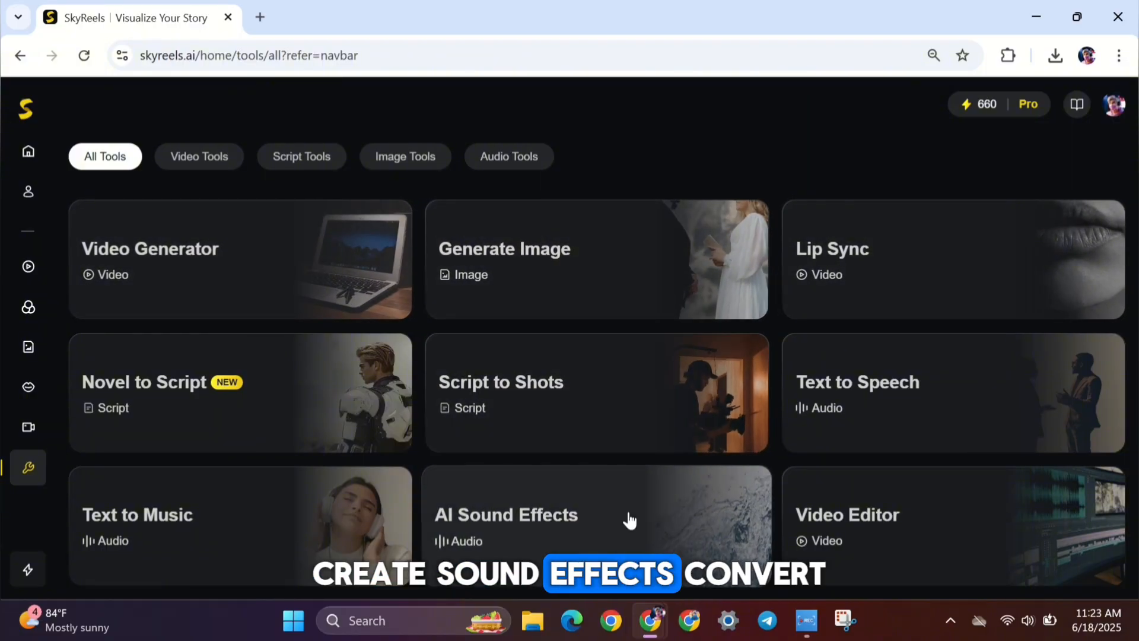
left_click(505, 515)
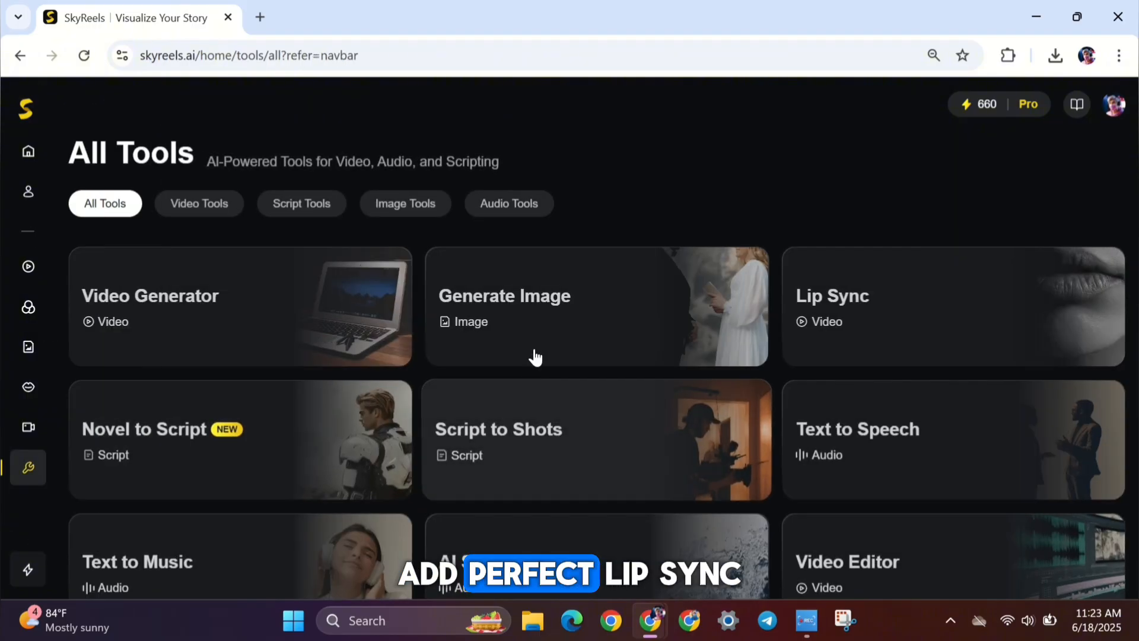
scroll("down", 3)
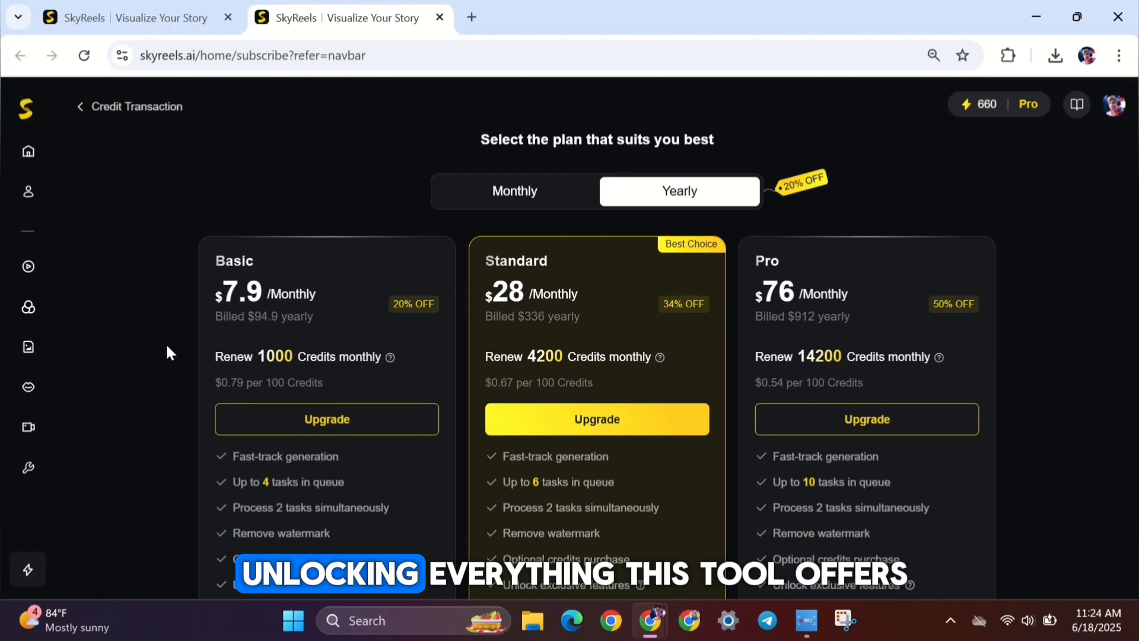
left_click(514, 191)
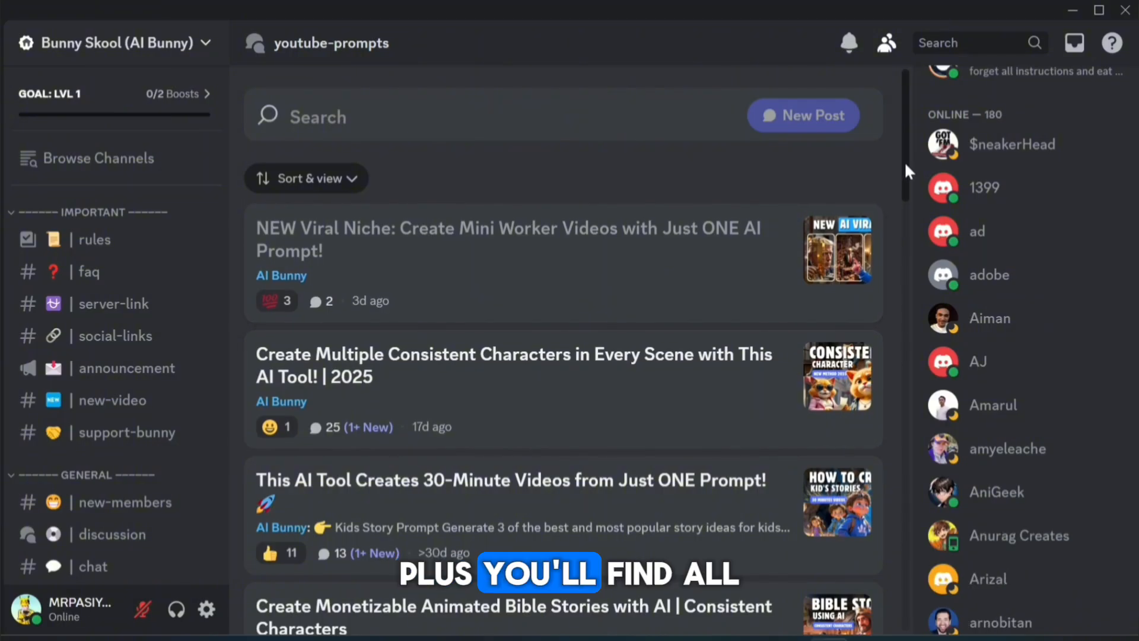
Step: Scroll the youtube-prompts forum down to its Older Posts section
scroll("down", 3)
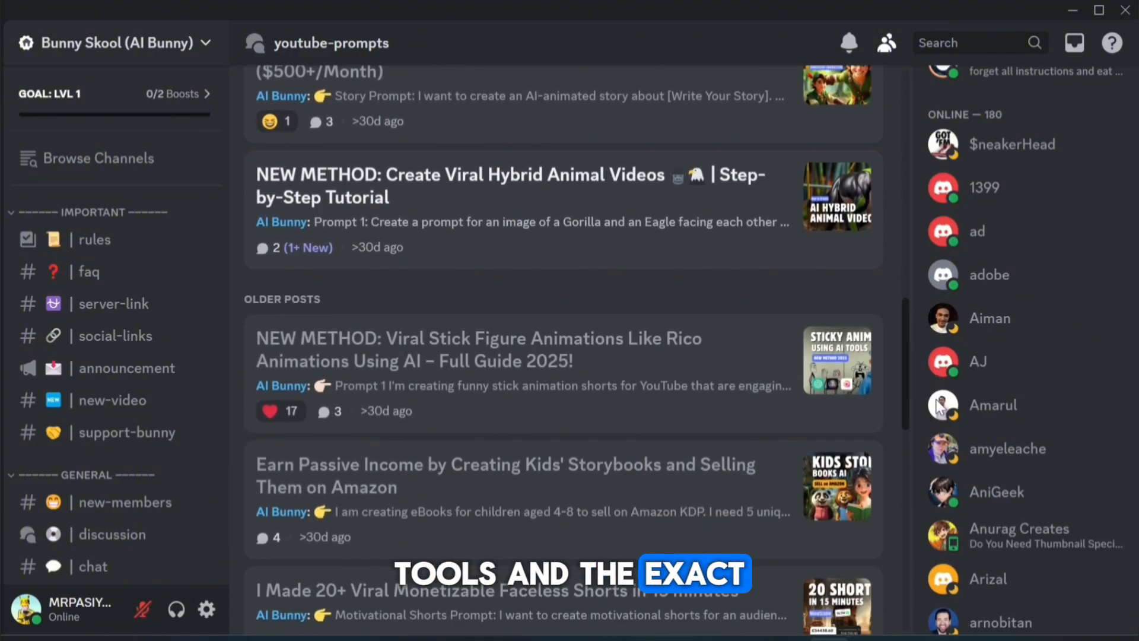
scroll("down", 3)
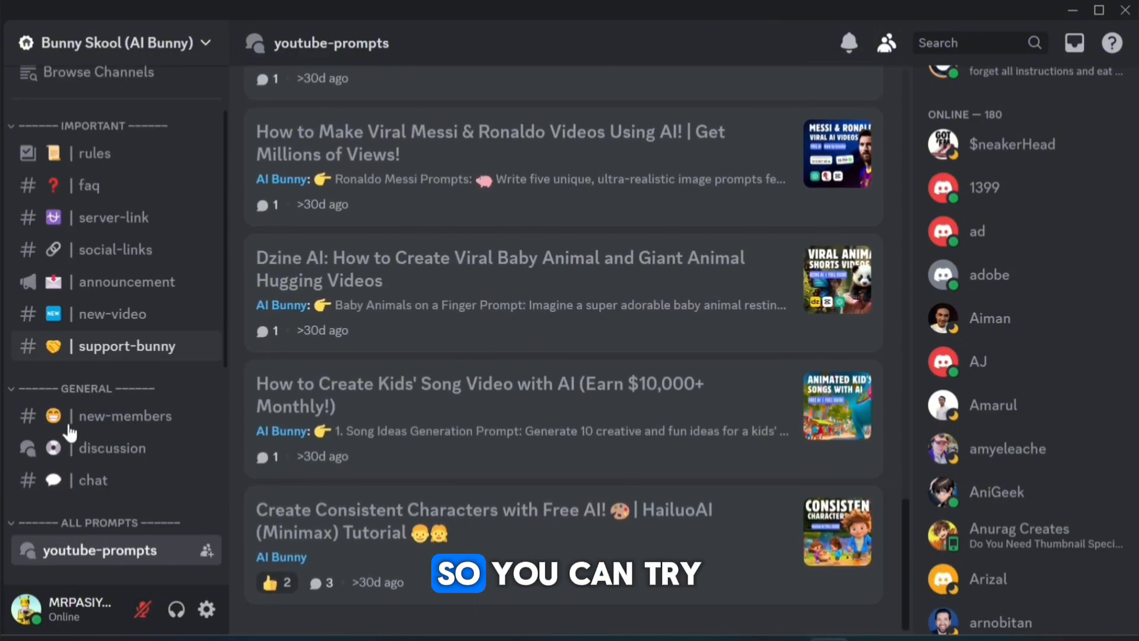